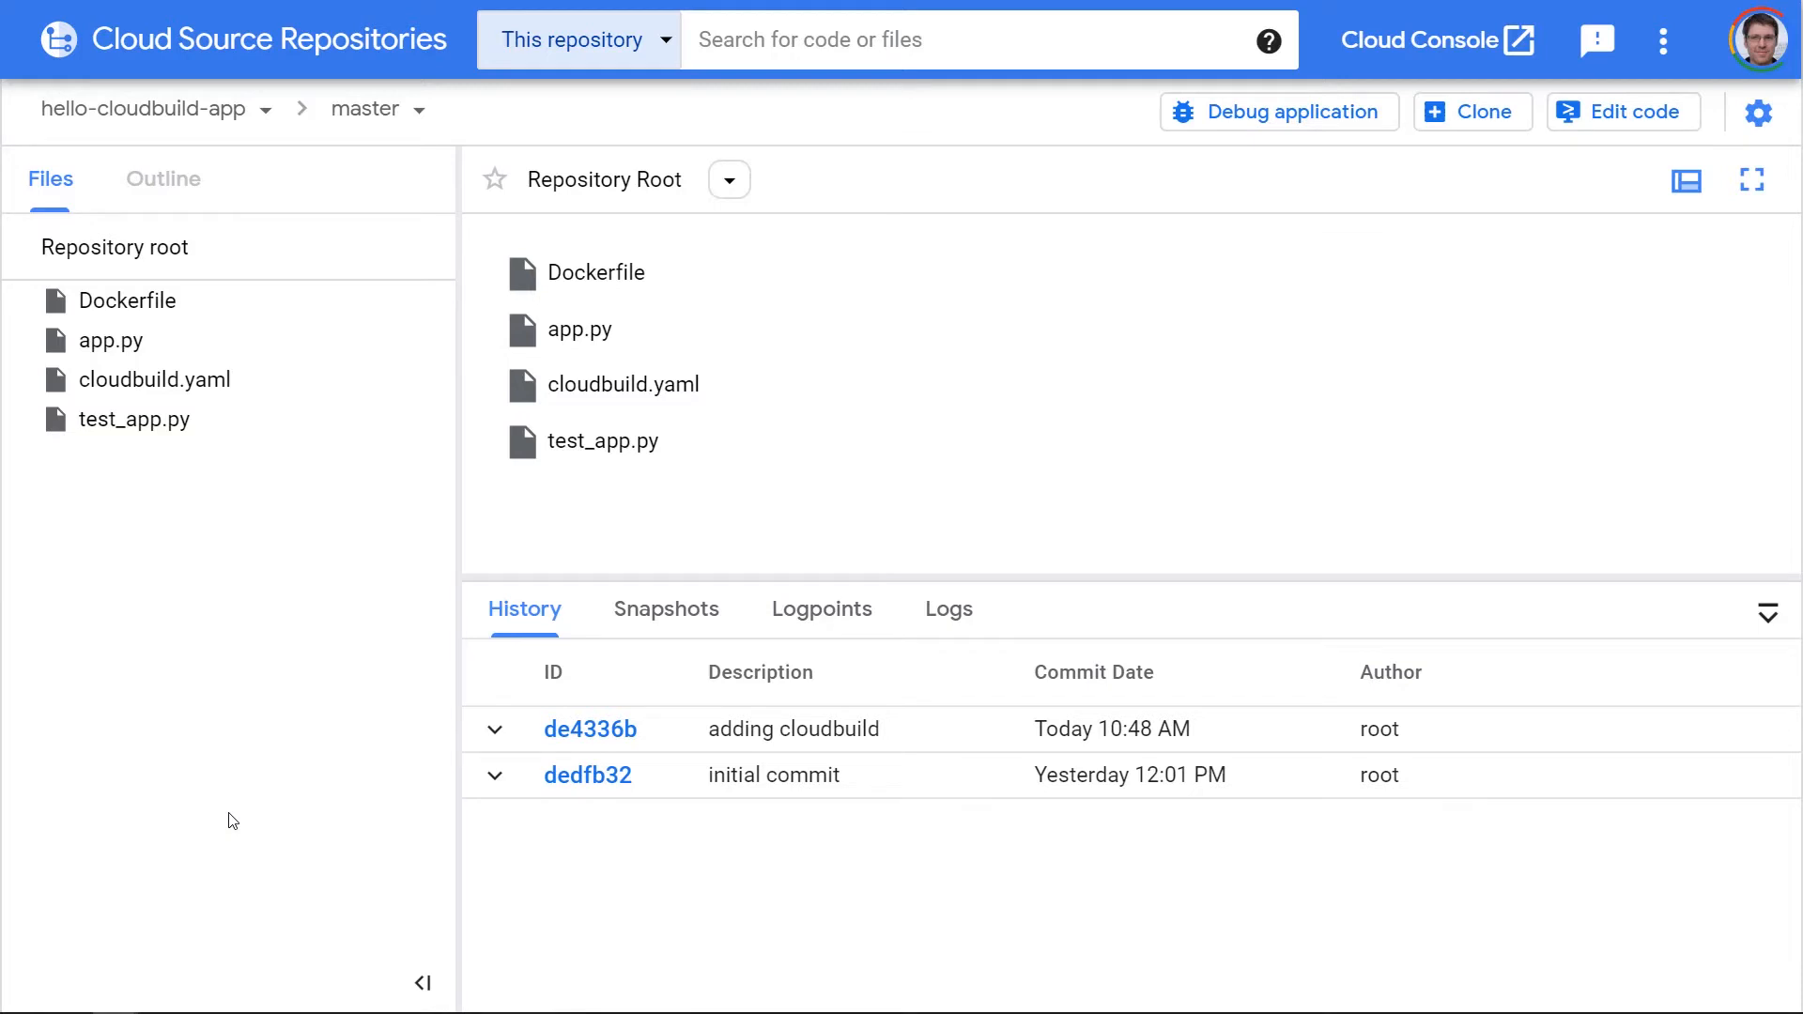
pyautogui.moveTo(417, 466)
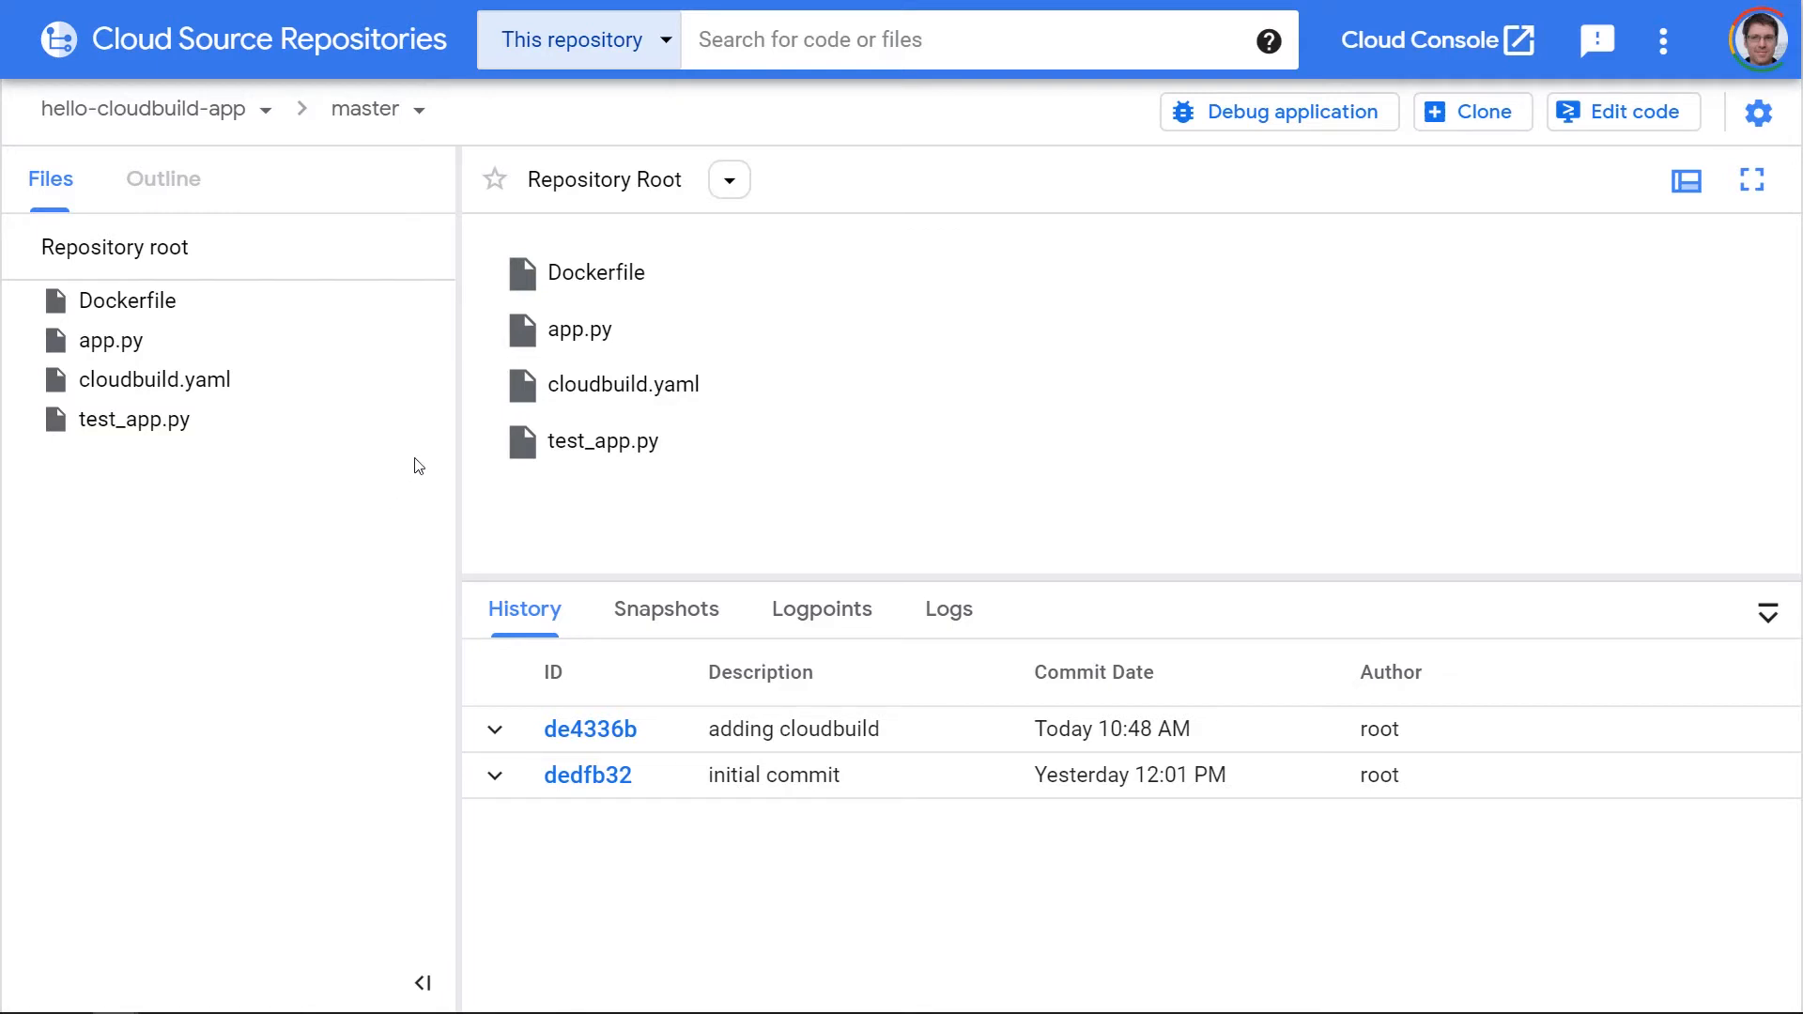
# Open a blank trigger form (default name trigger-1) from the Cloud Build Triggers page
pyautogui.click(154, 378)
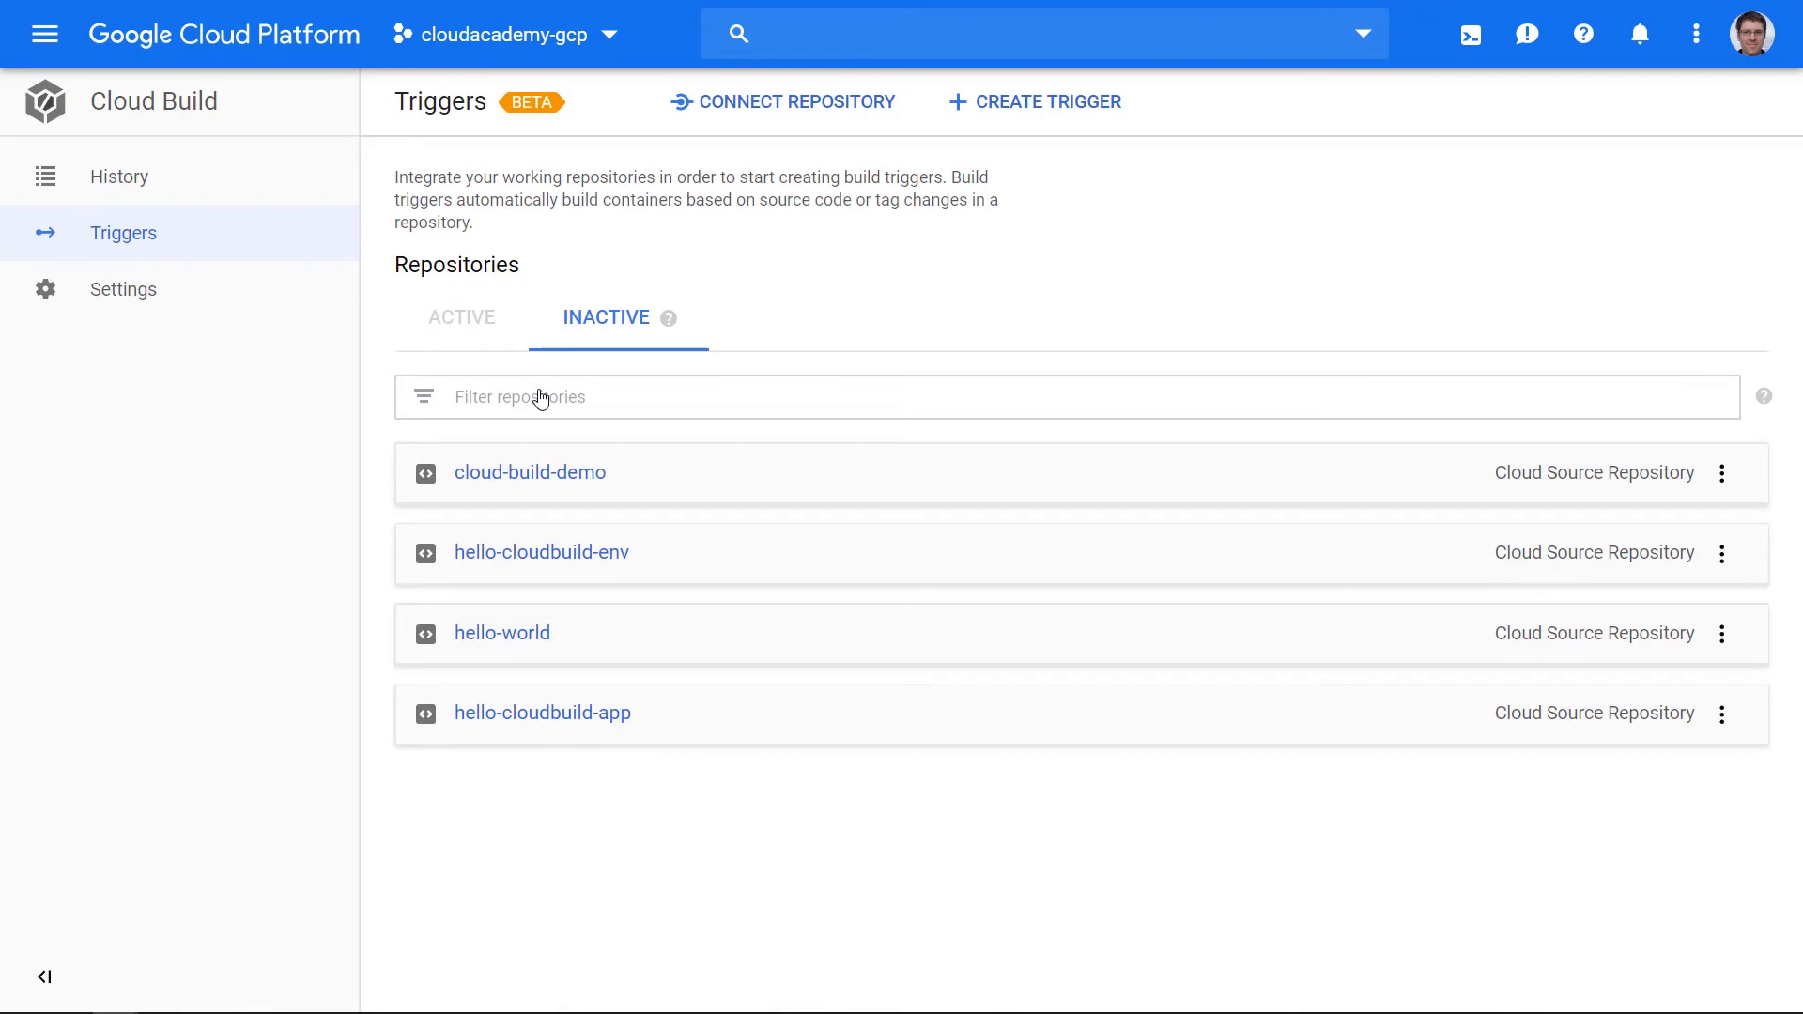
pyautogui.moveTo(1048, 102)
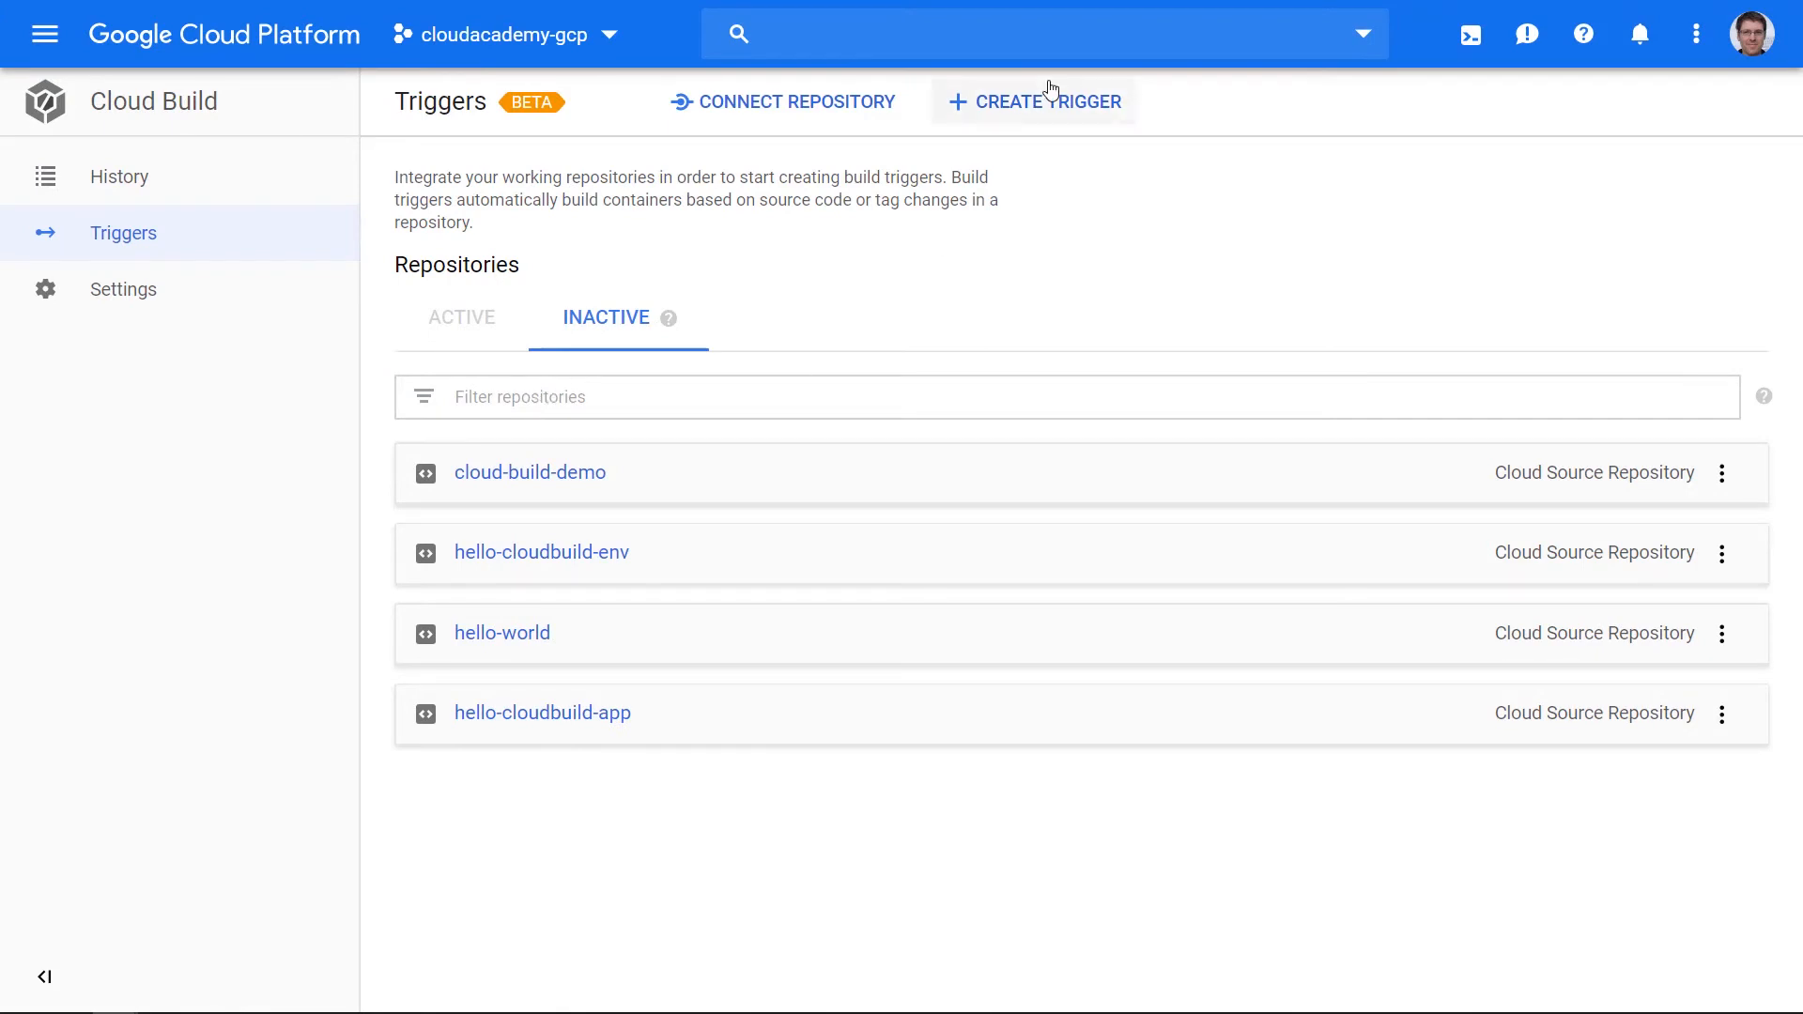
pyautogui.click(1034, 101)
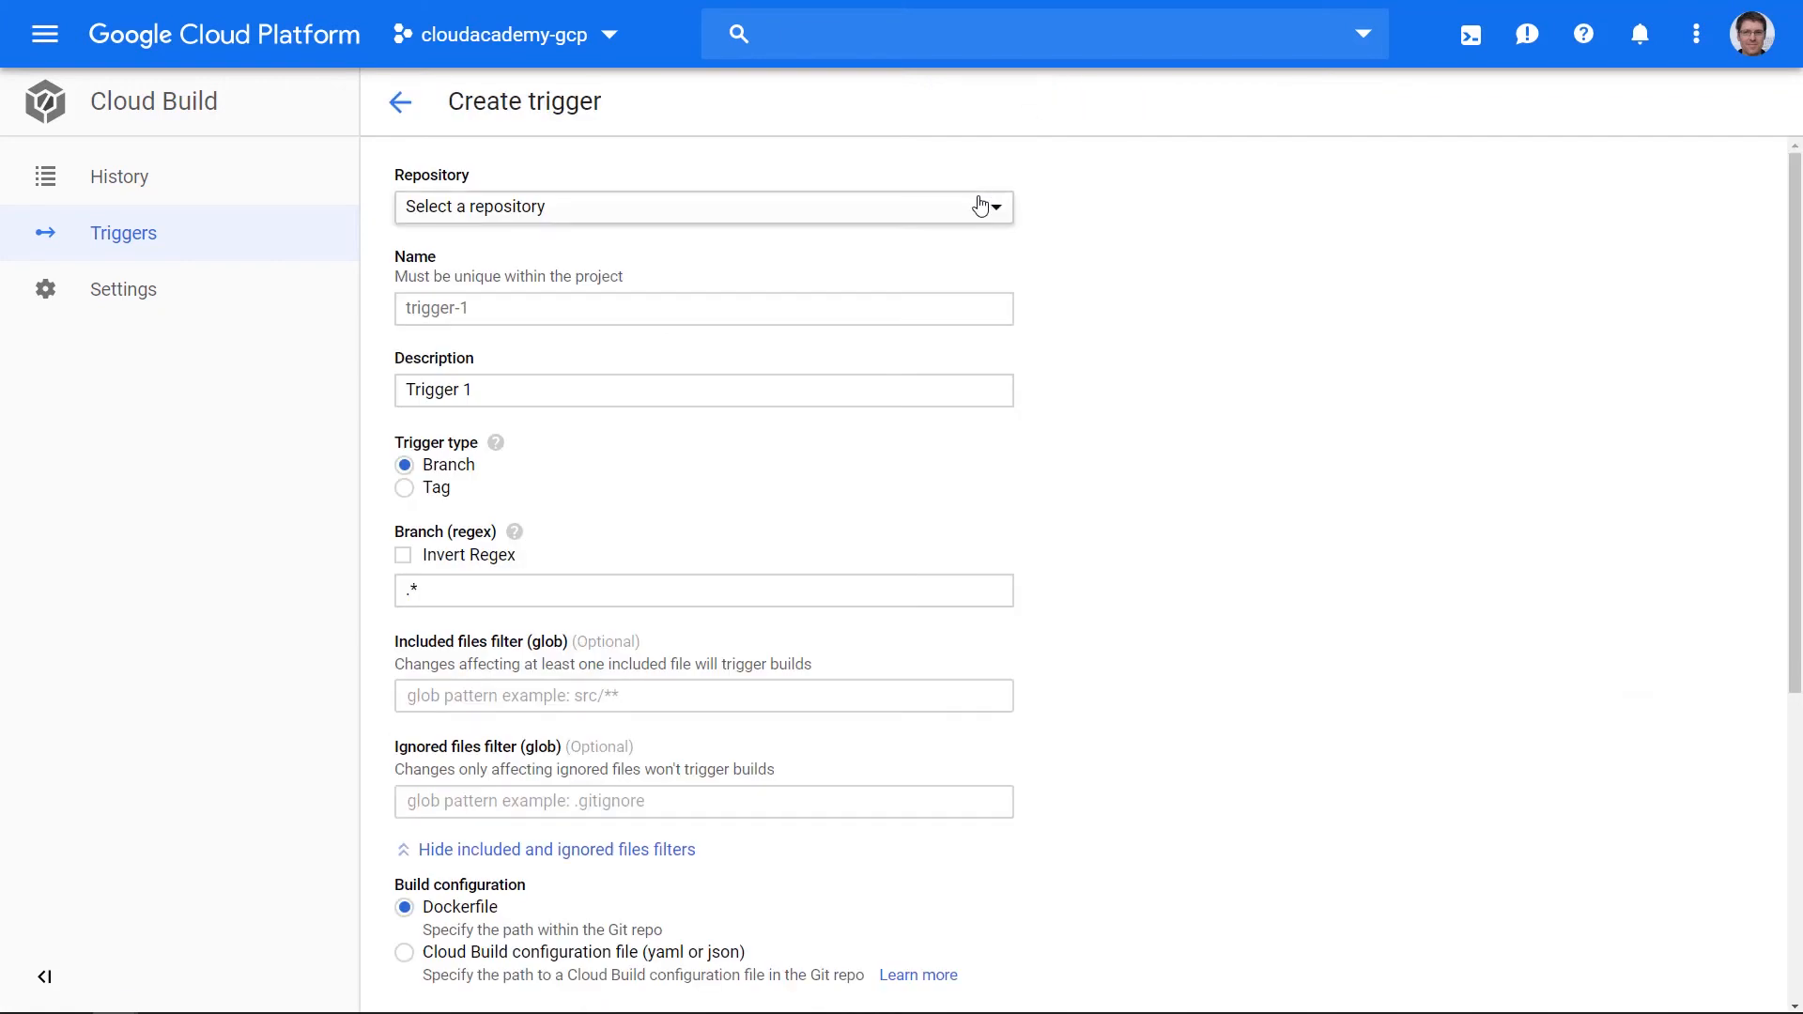
# Select repository hello-cloudbuild-app, name the trigger CloudAcademy-Demo, keeping description 'Push to any branch'
pyautogui.click(702, 205)
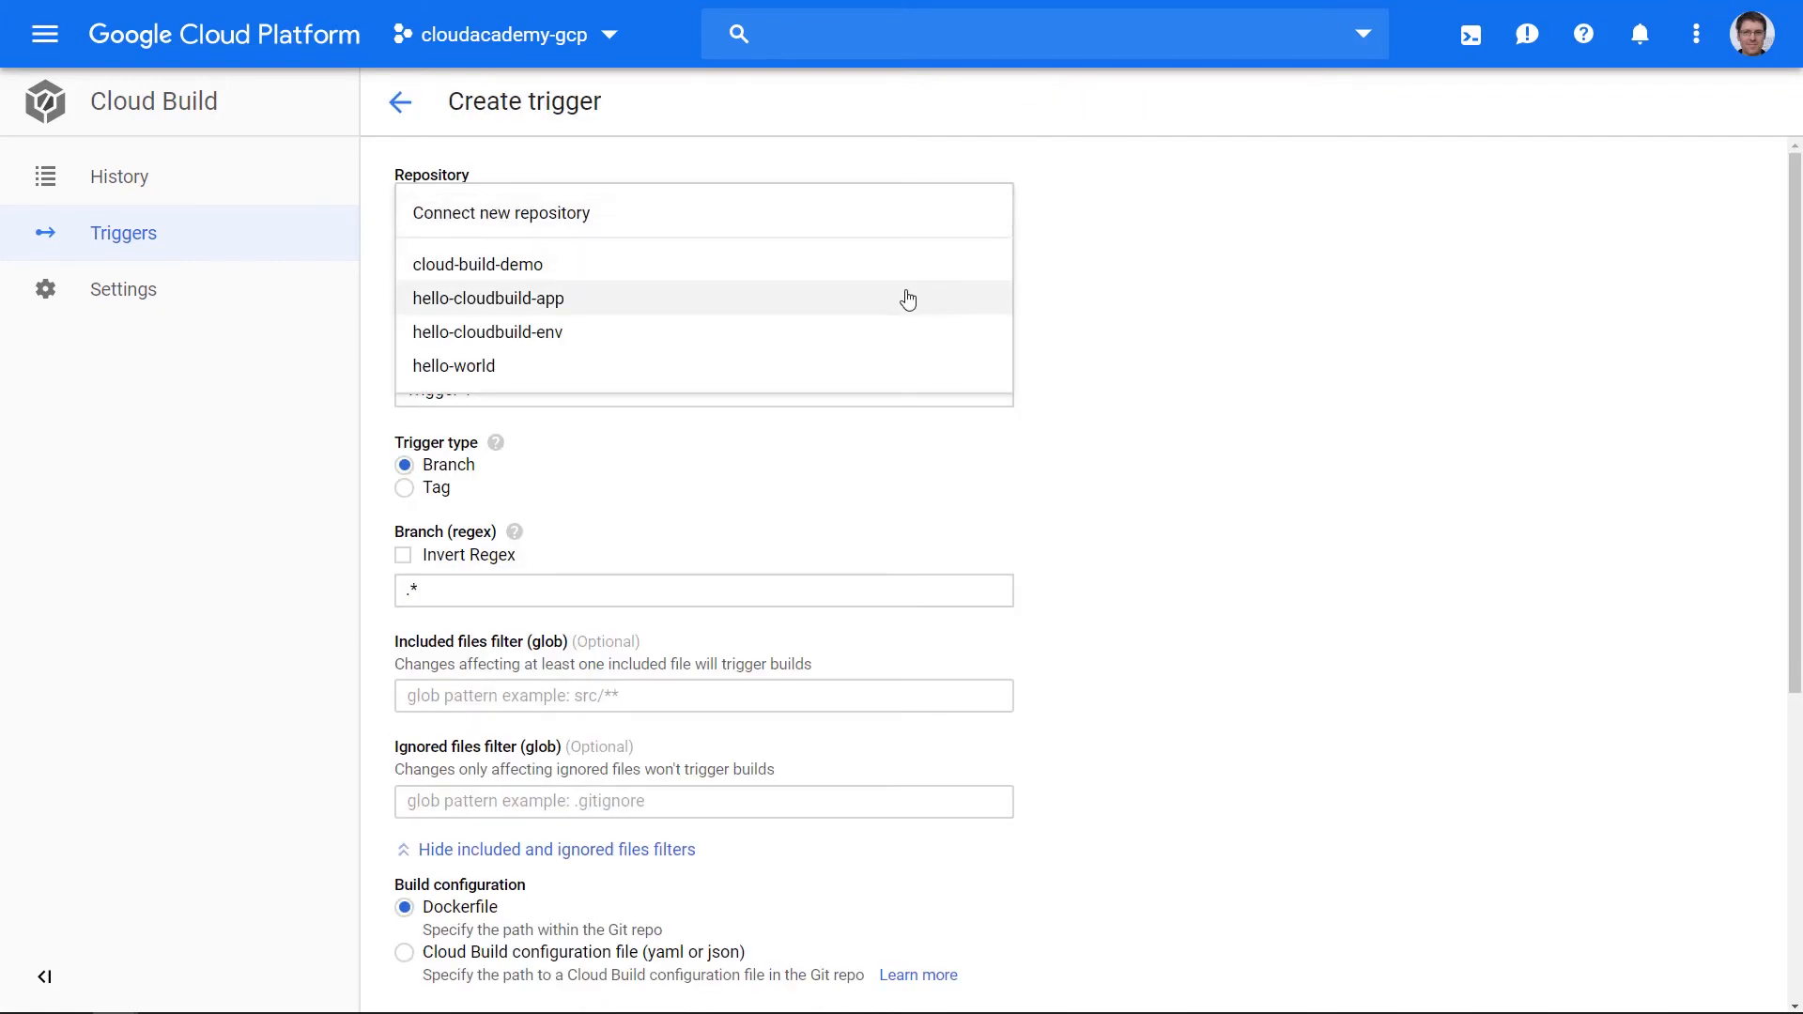
pyautogui.click(487, 299)
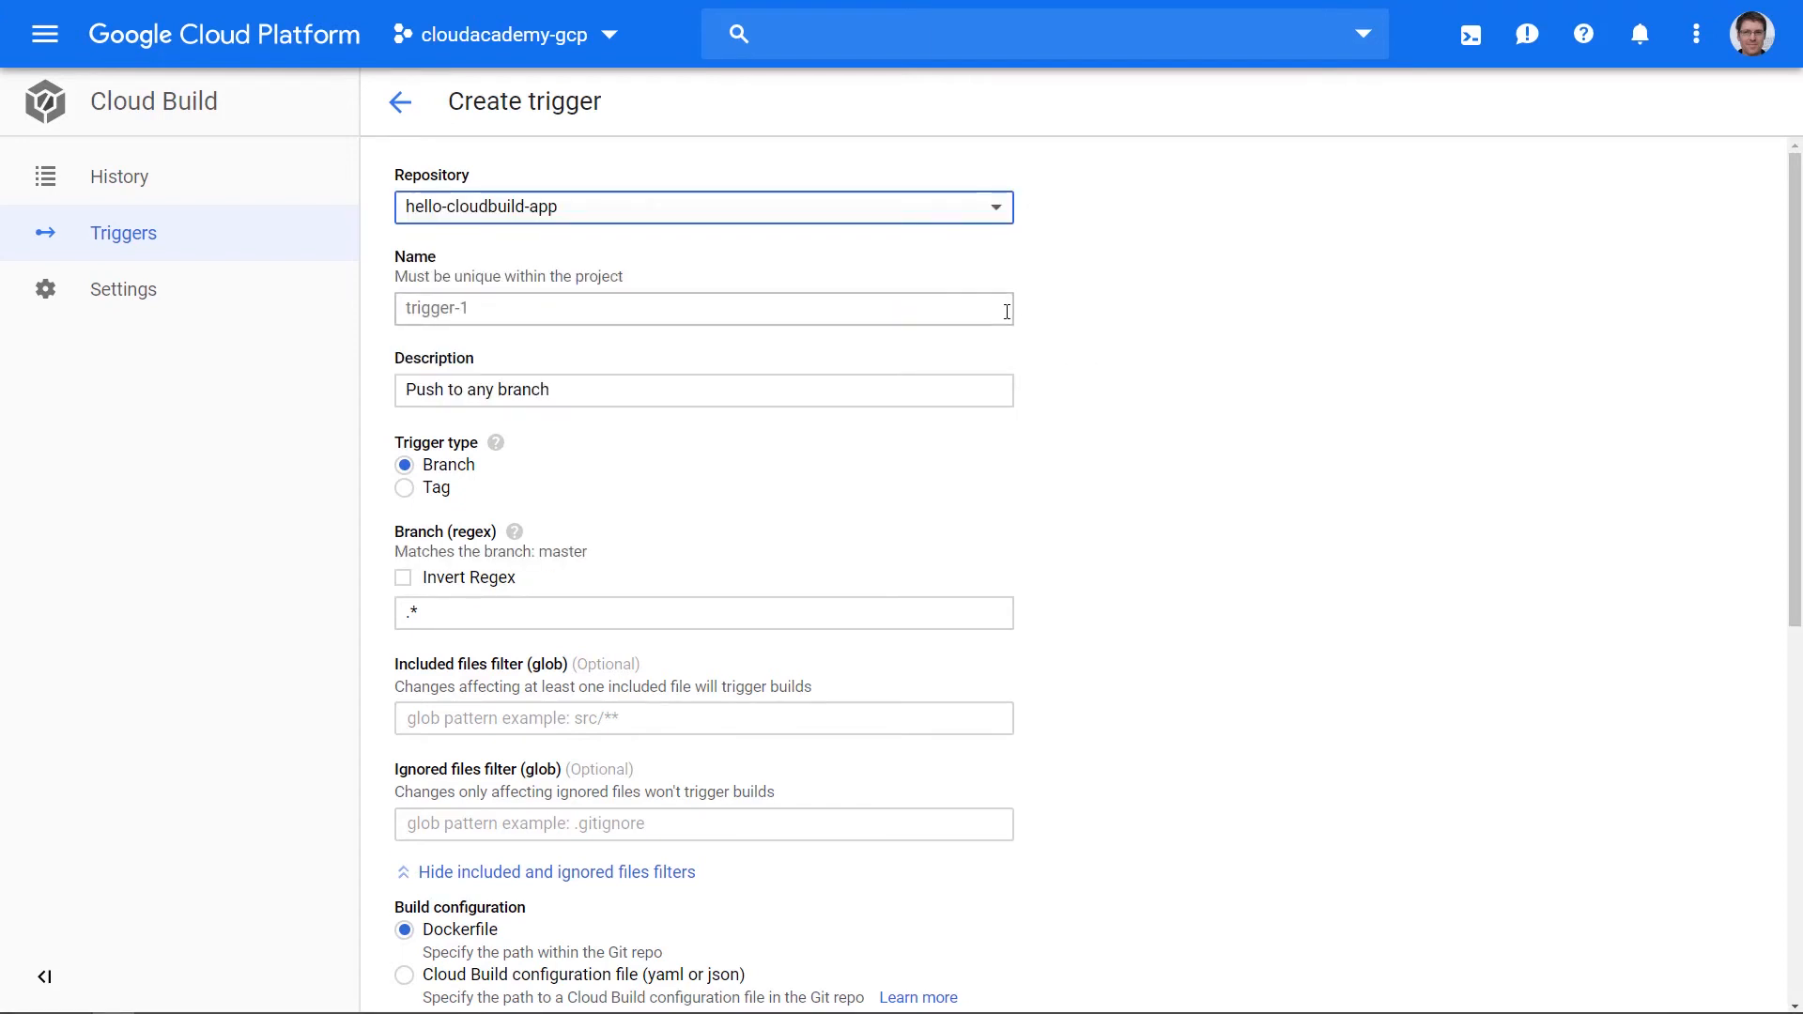
pyautogui.click(702, 308)
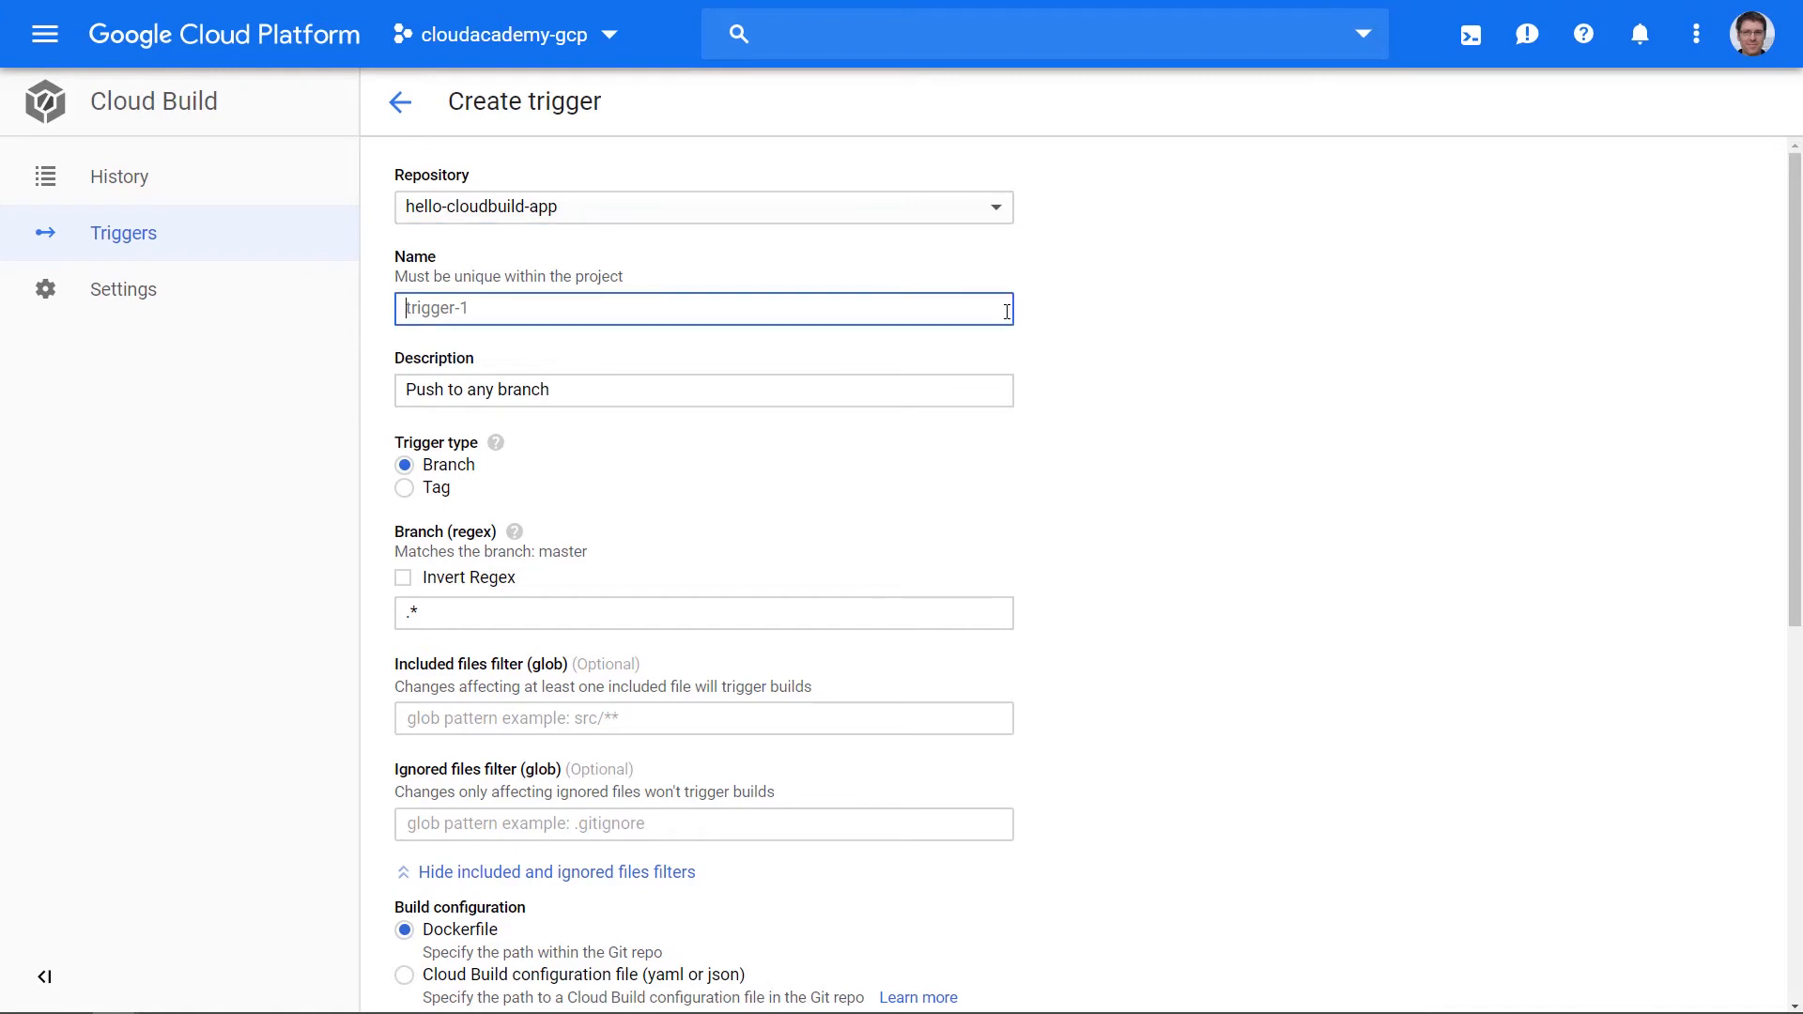
pyautogui.write('CloudAcademy-Demo')
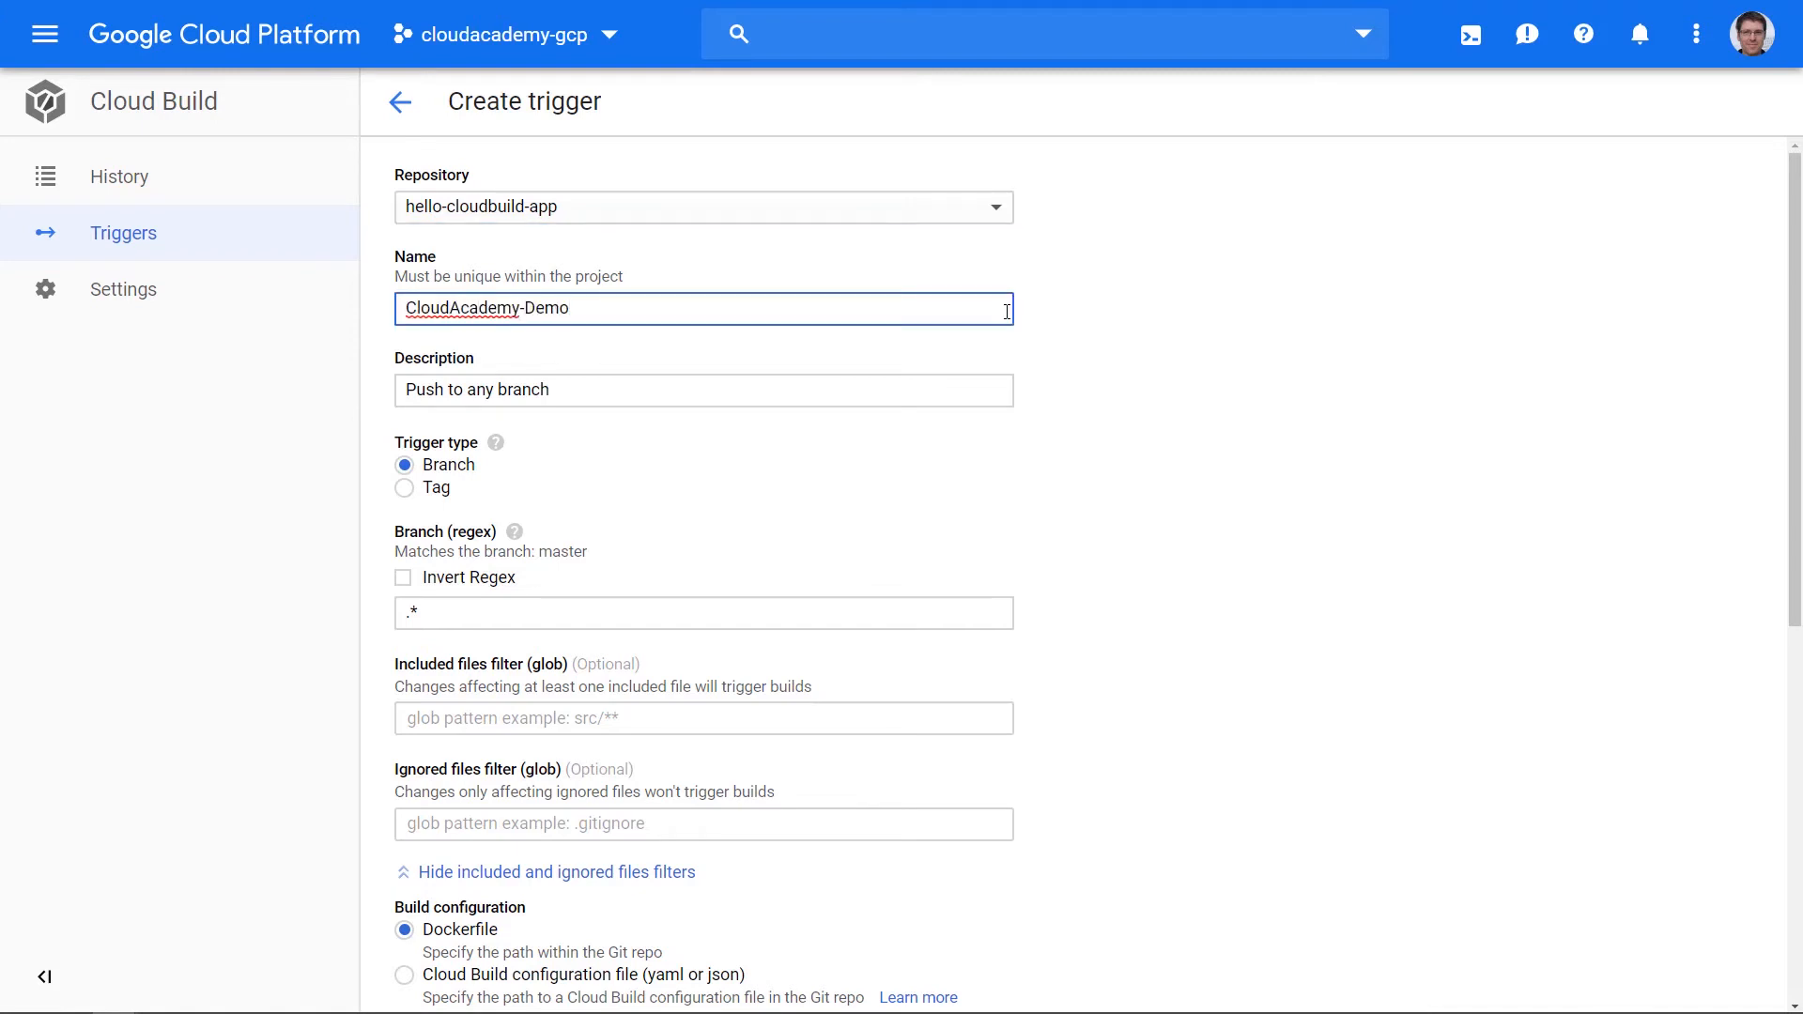
pyautogui.click(703, 390)
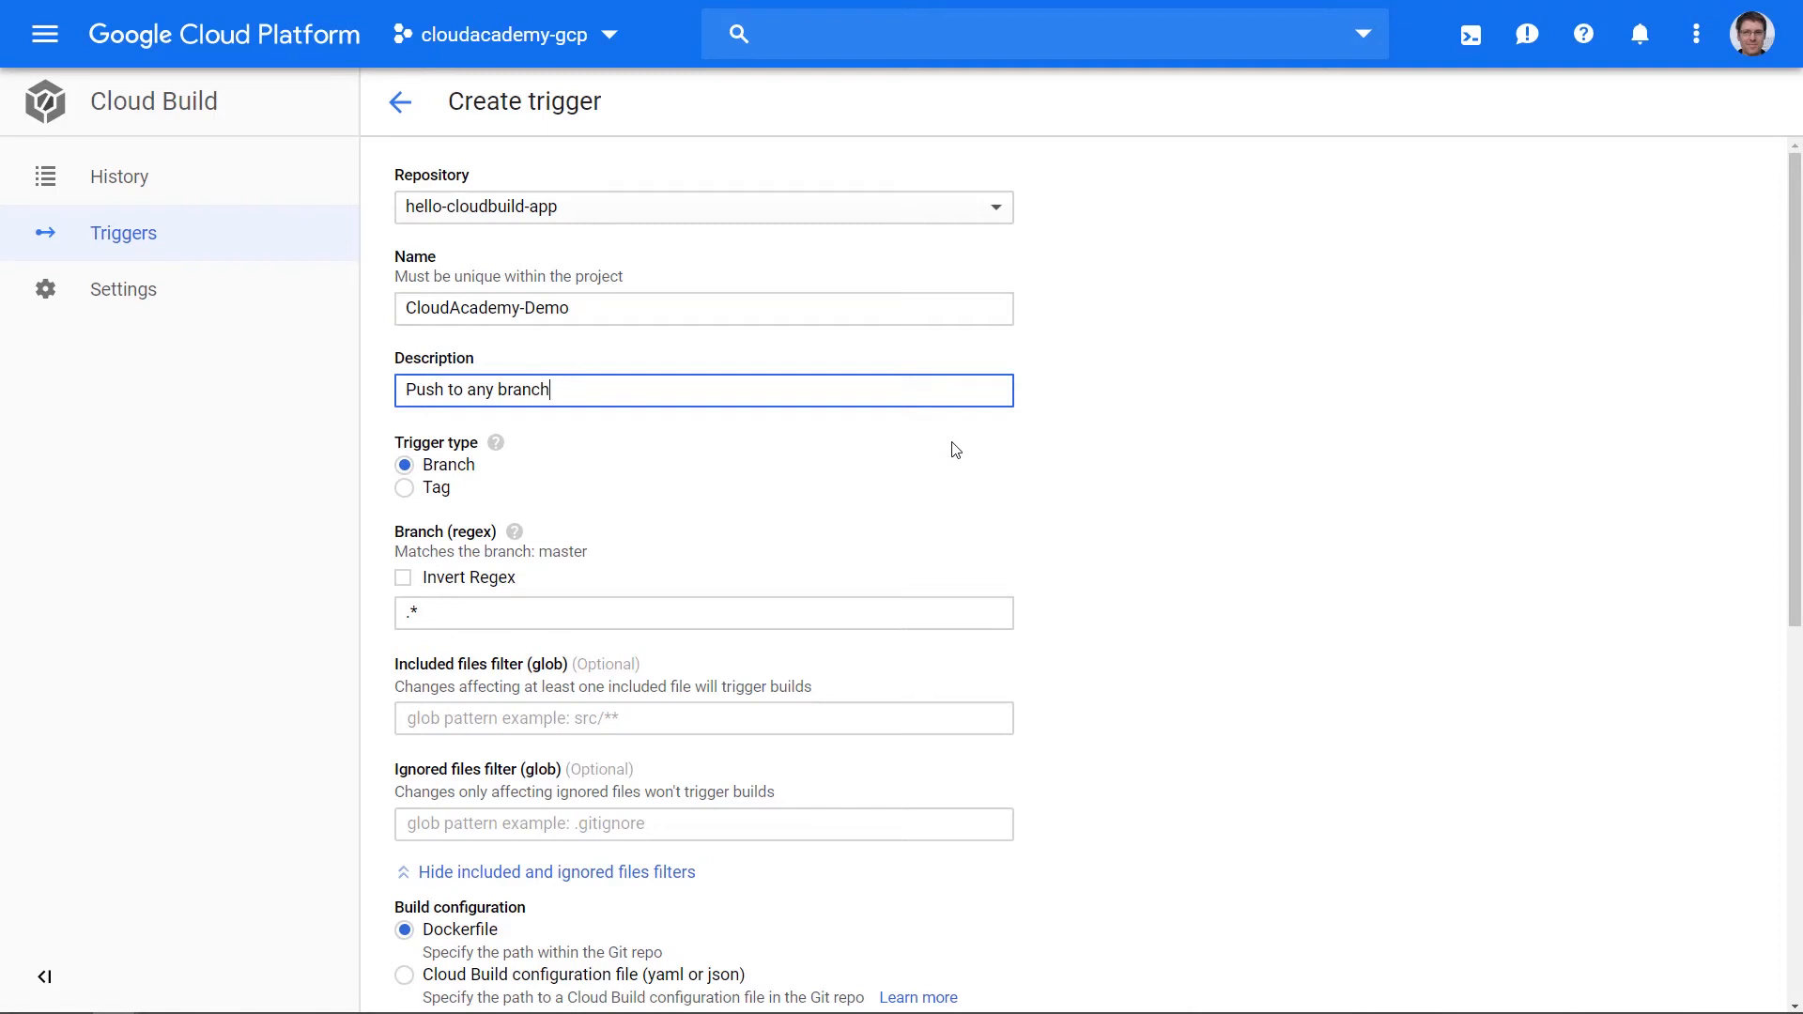
pyautogui.moveTo(812, 487)
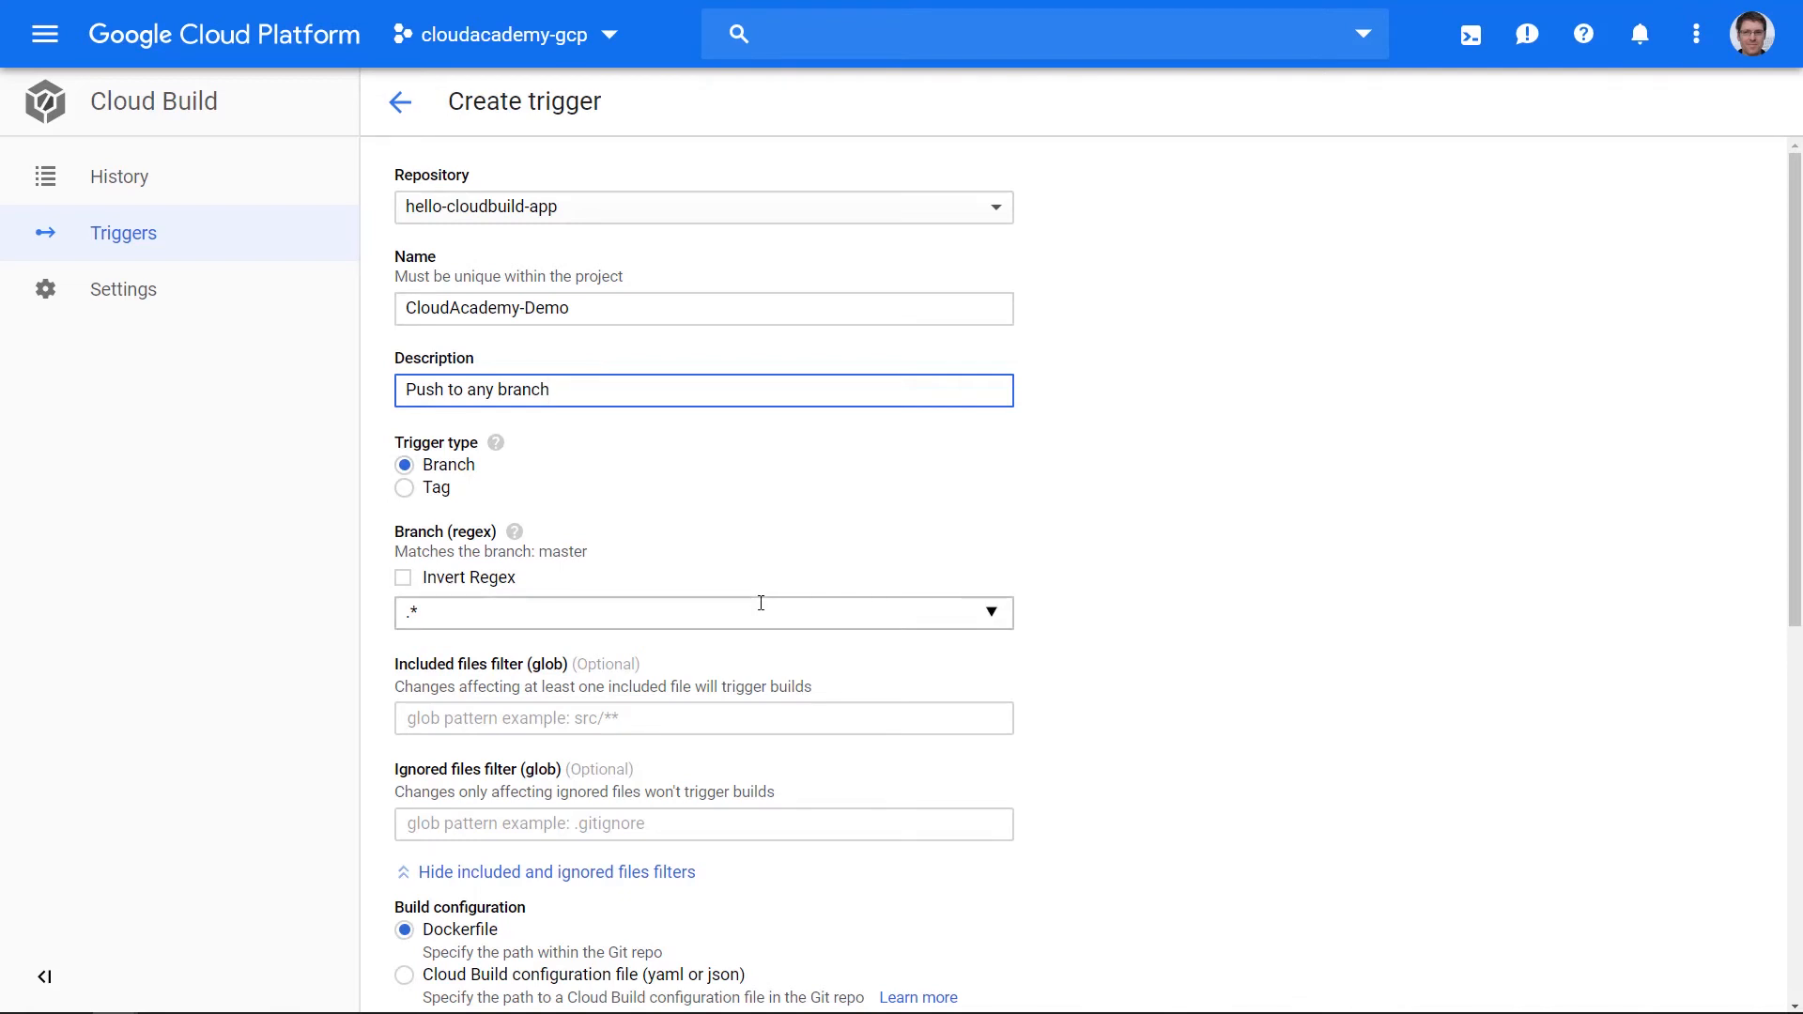
# Use /cloudbuild.yaml as the build configuration file and create the trigger
pyautogui.scroll(-3)
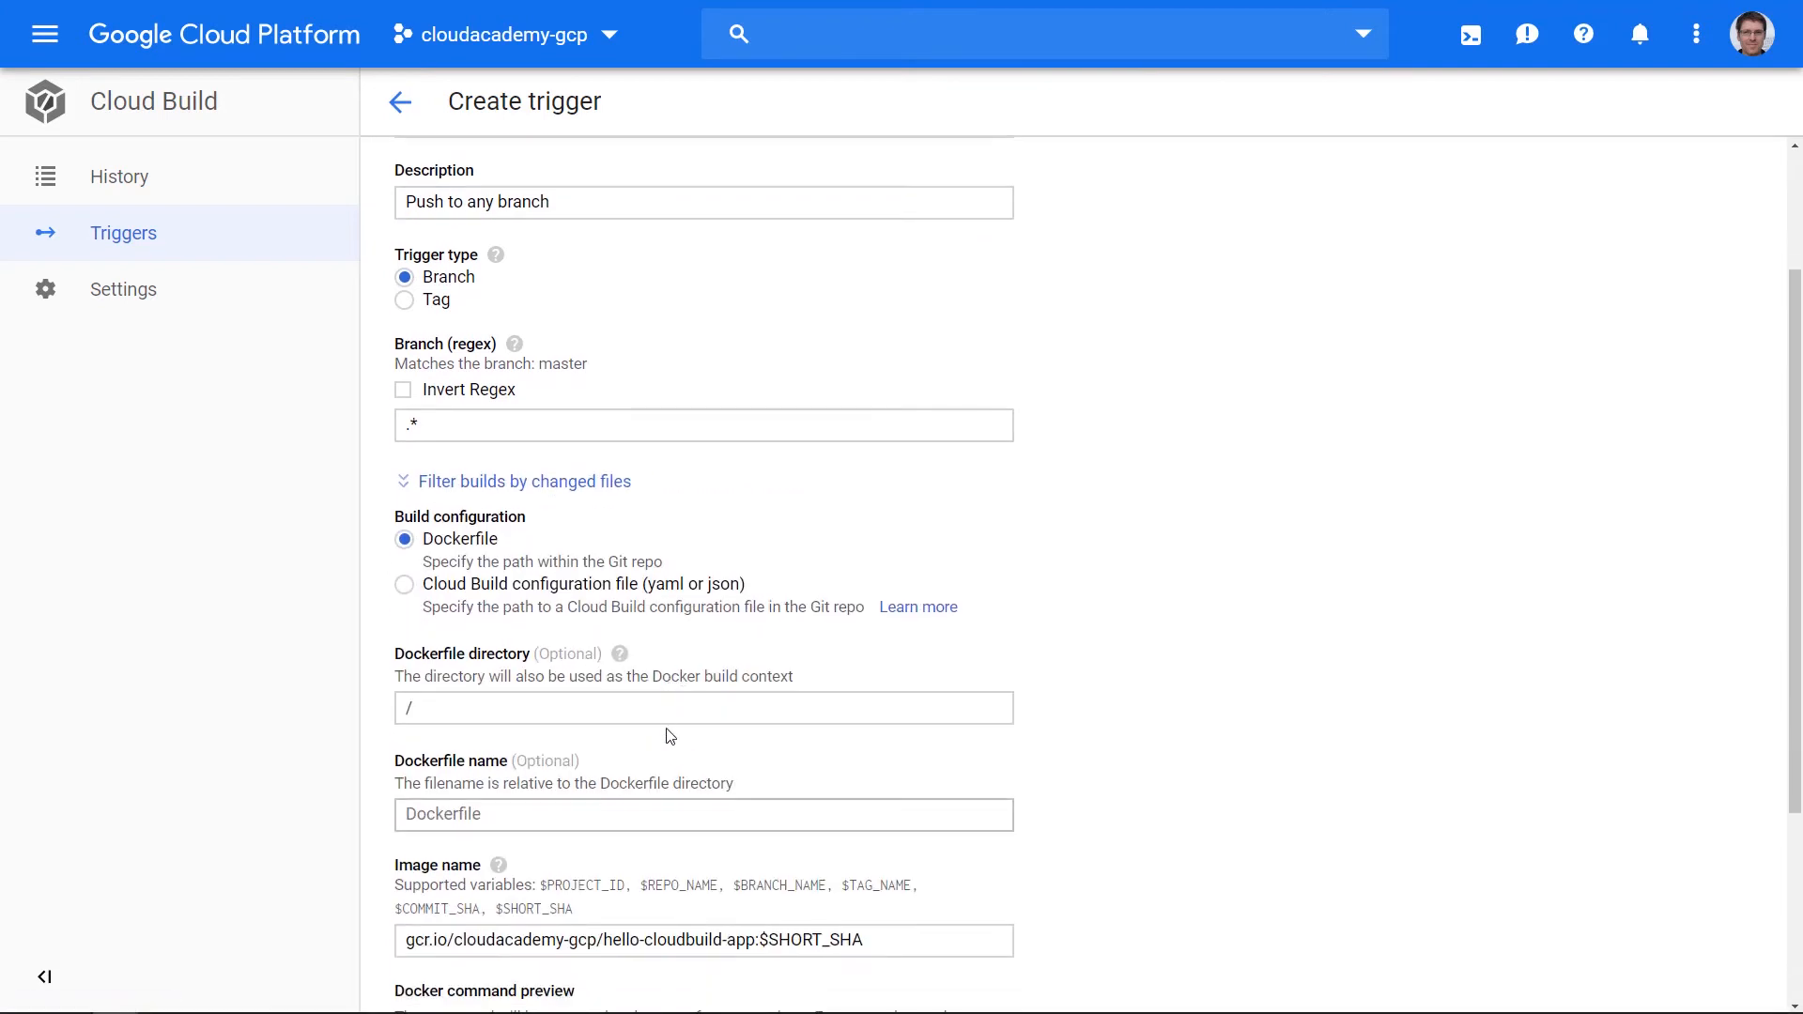
pyautogui.scroll(-3)
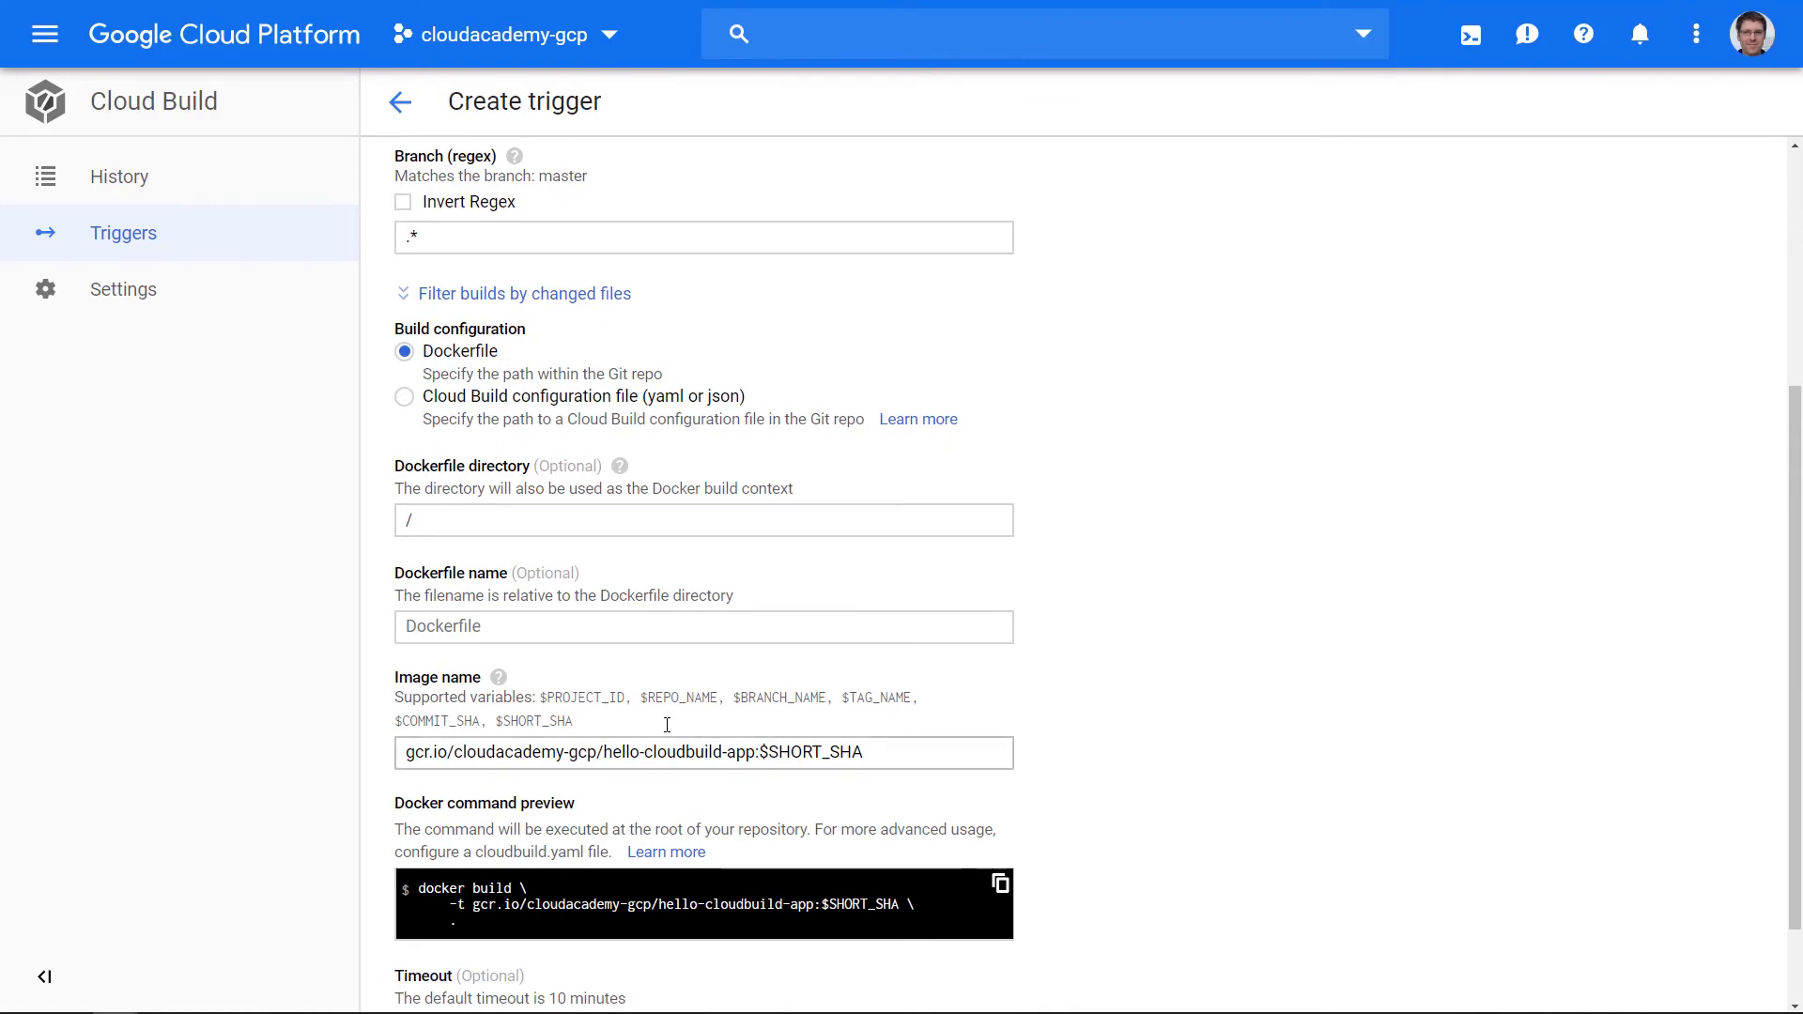
pyautogui.moveTo(683, 686)
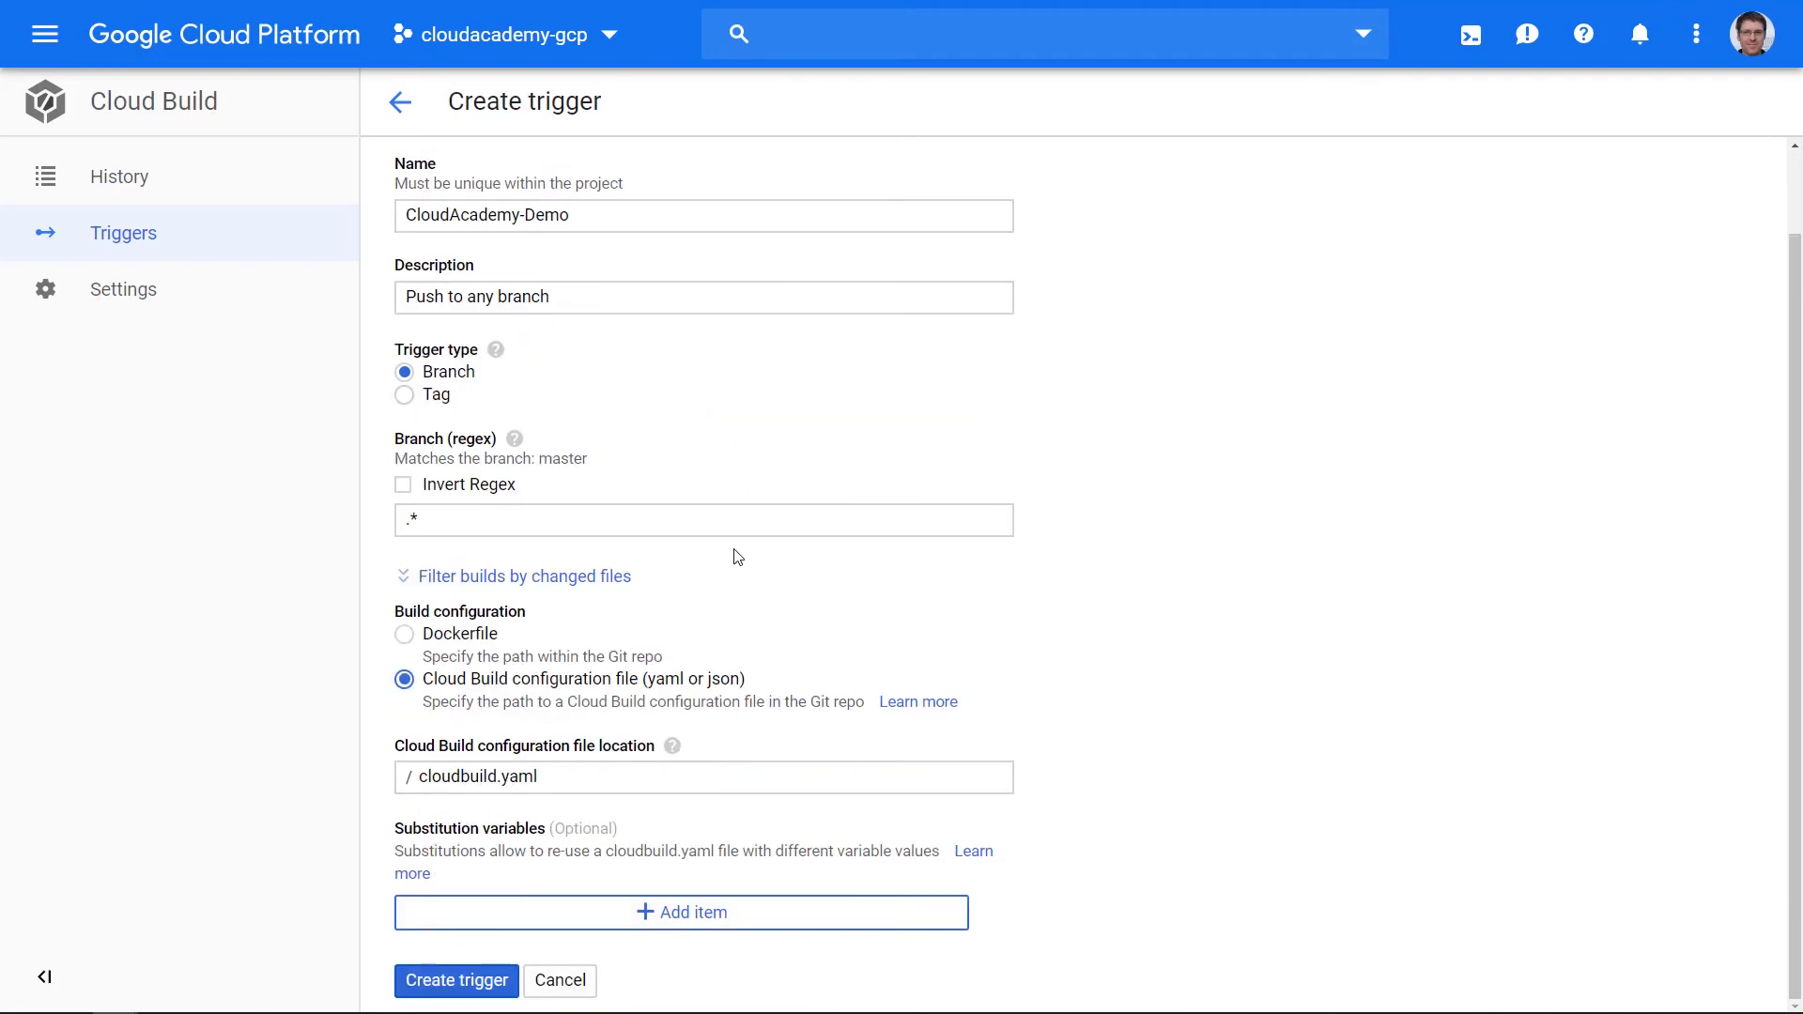
pyautogui.moveTo(748, 723)
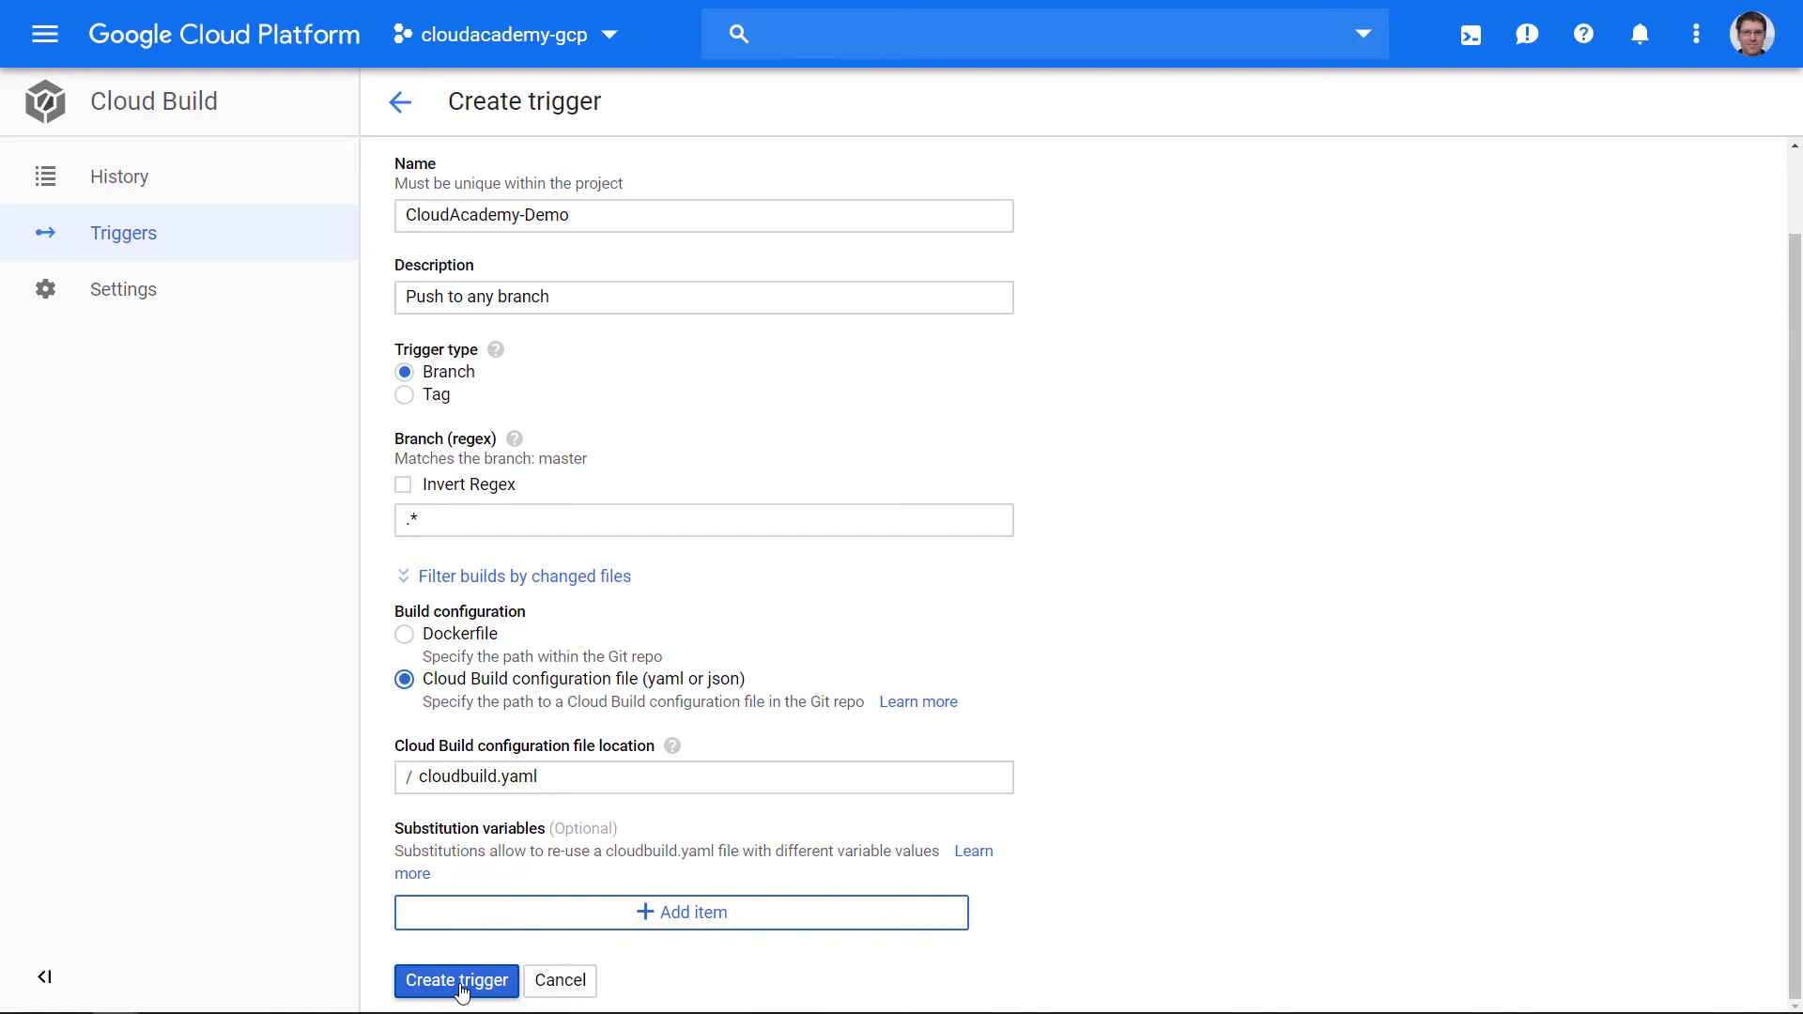
pyautogui.click(455, 980)
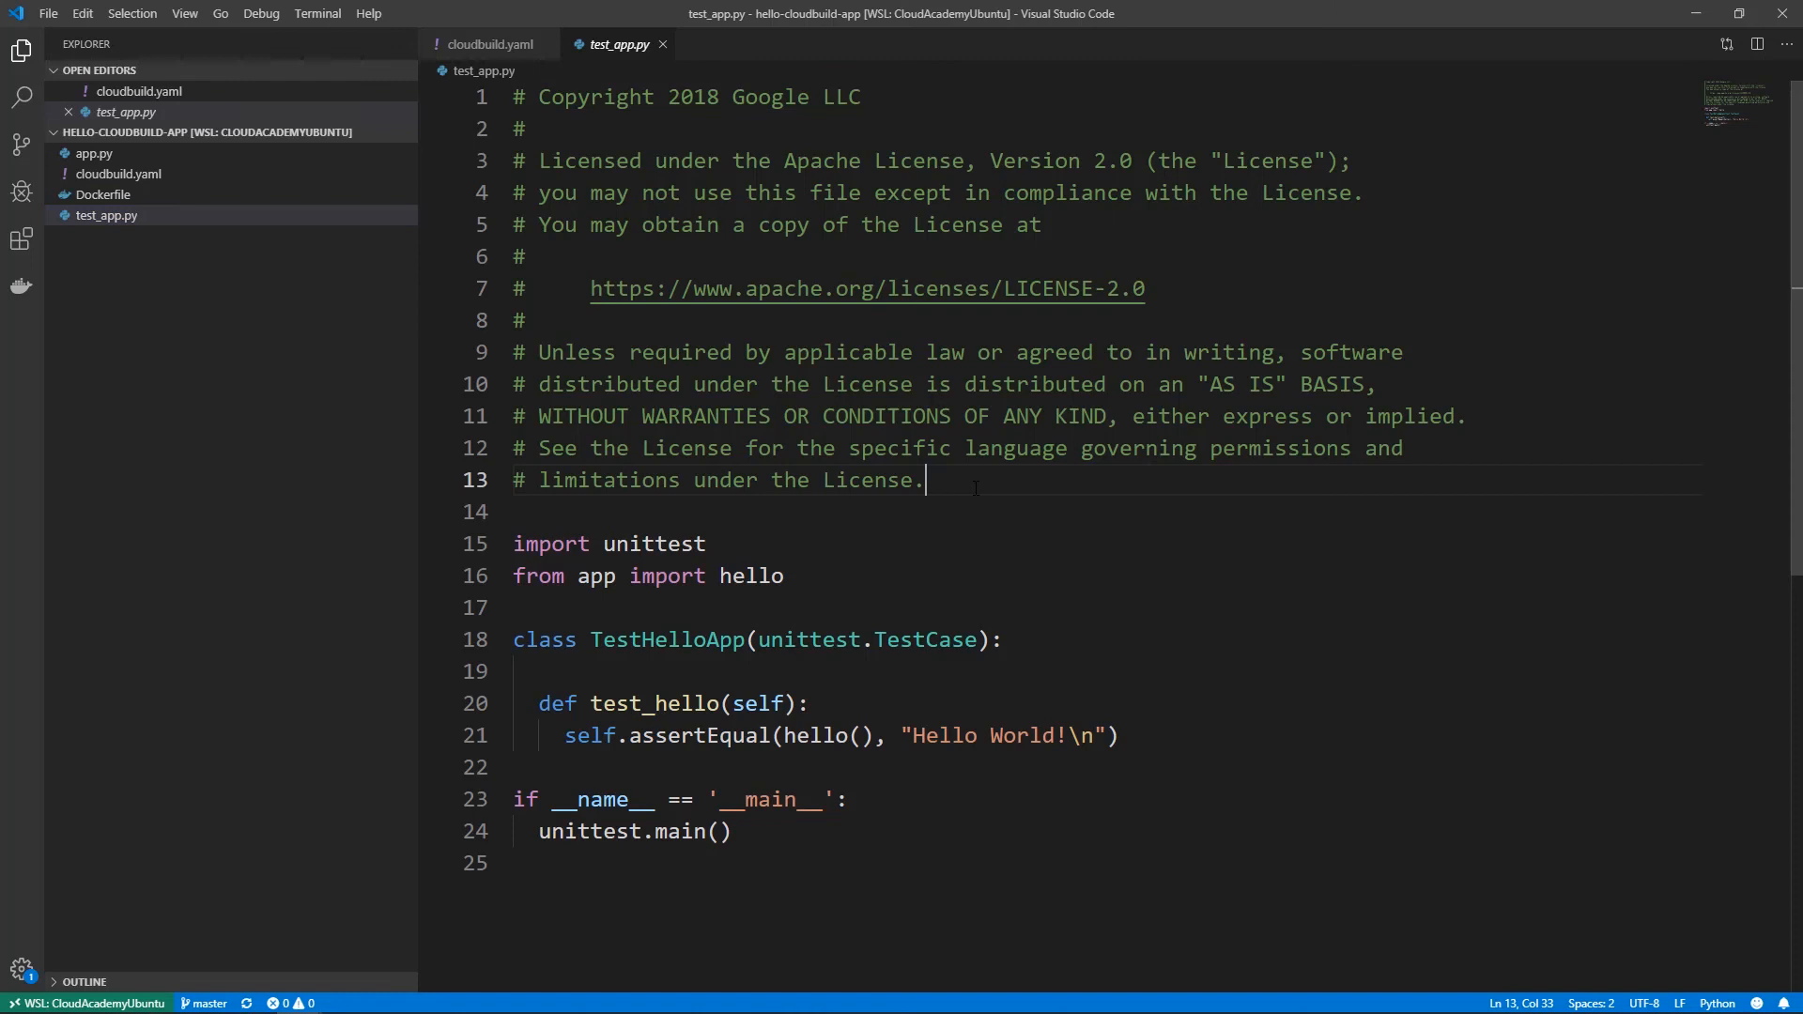
# Add '#This comment will trigger the build' to test_app.py, save, and begin a git command
pyautogui.write('#This comment')
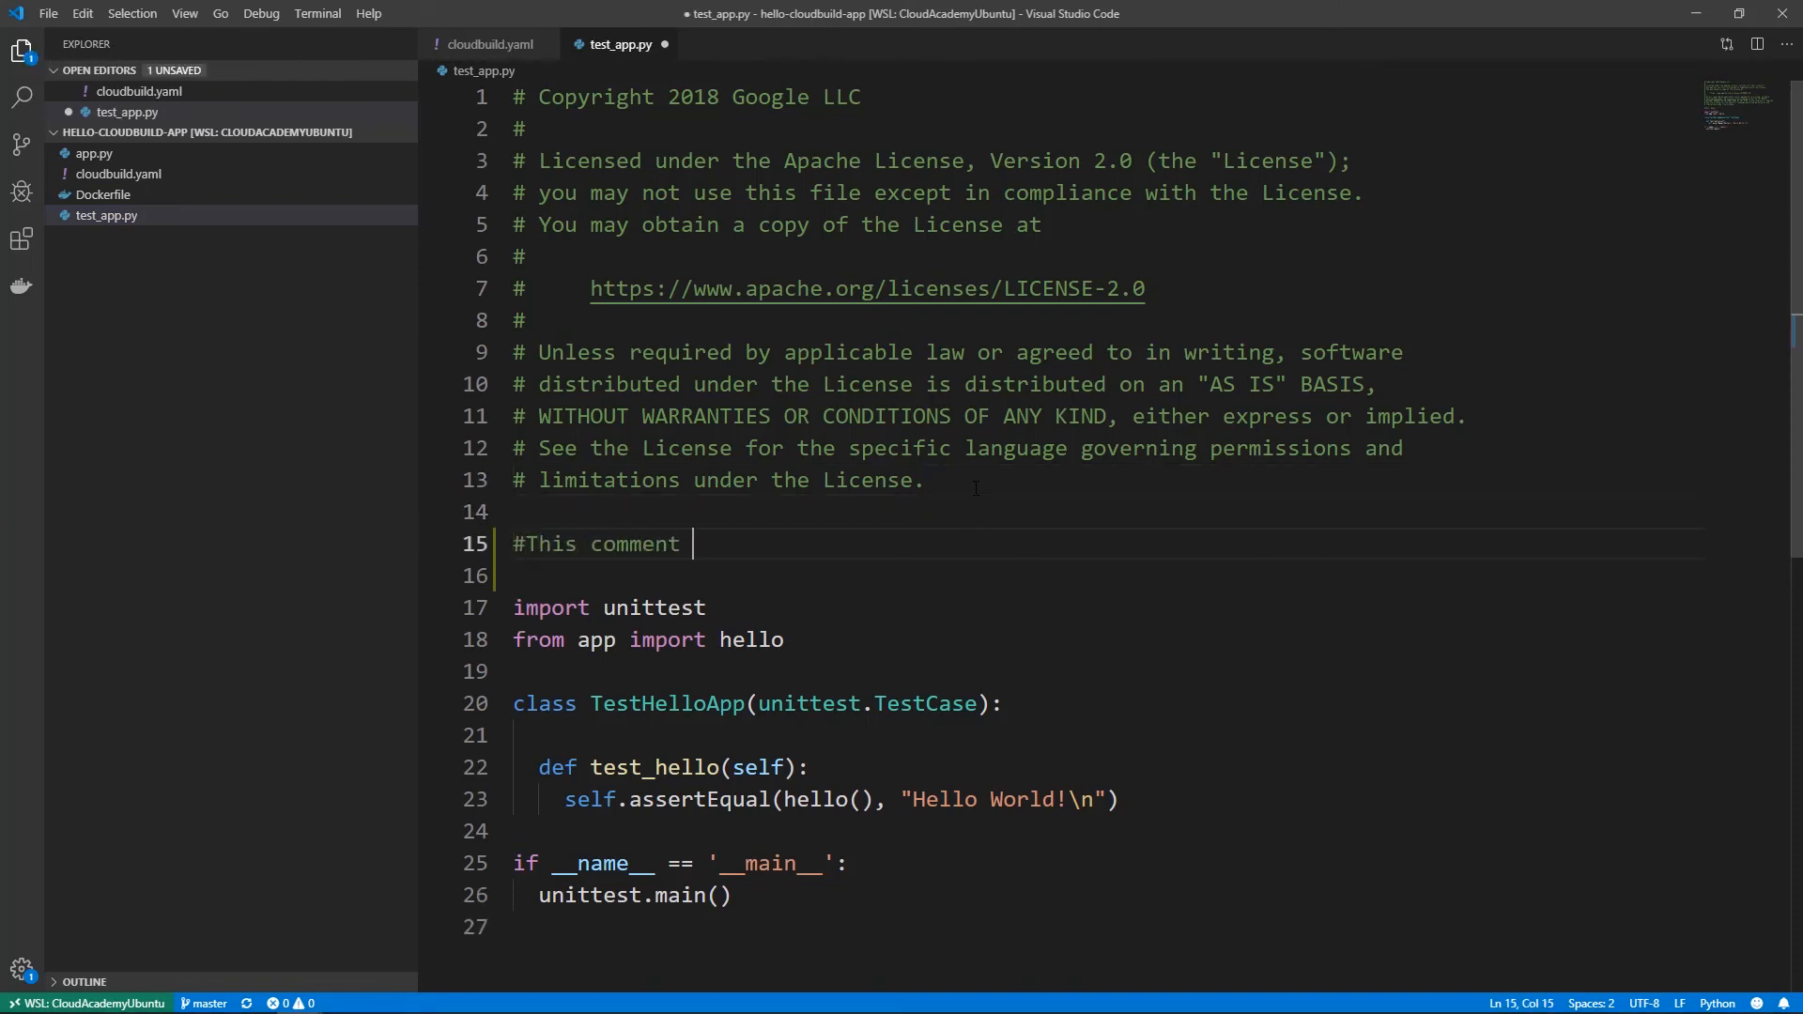
pyautogui.write('will trigger the build')
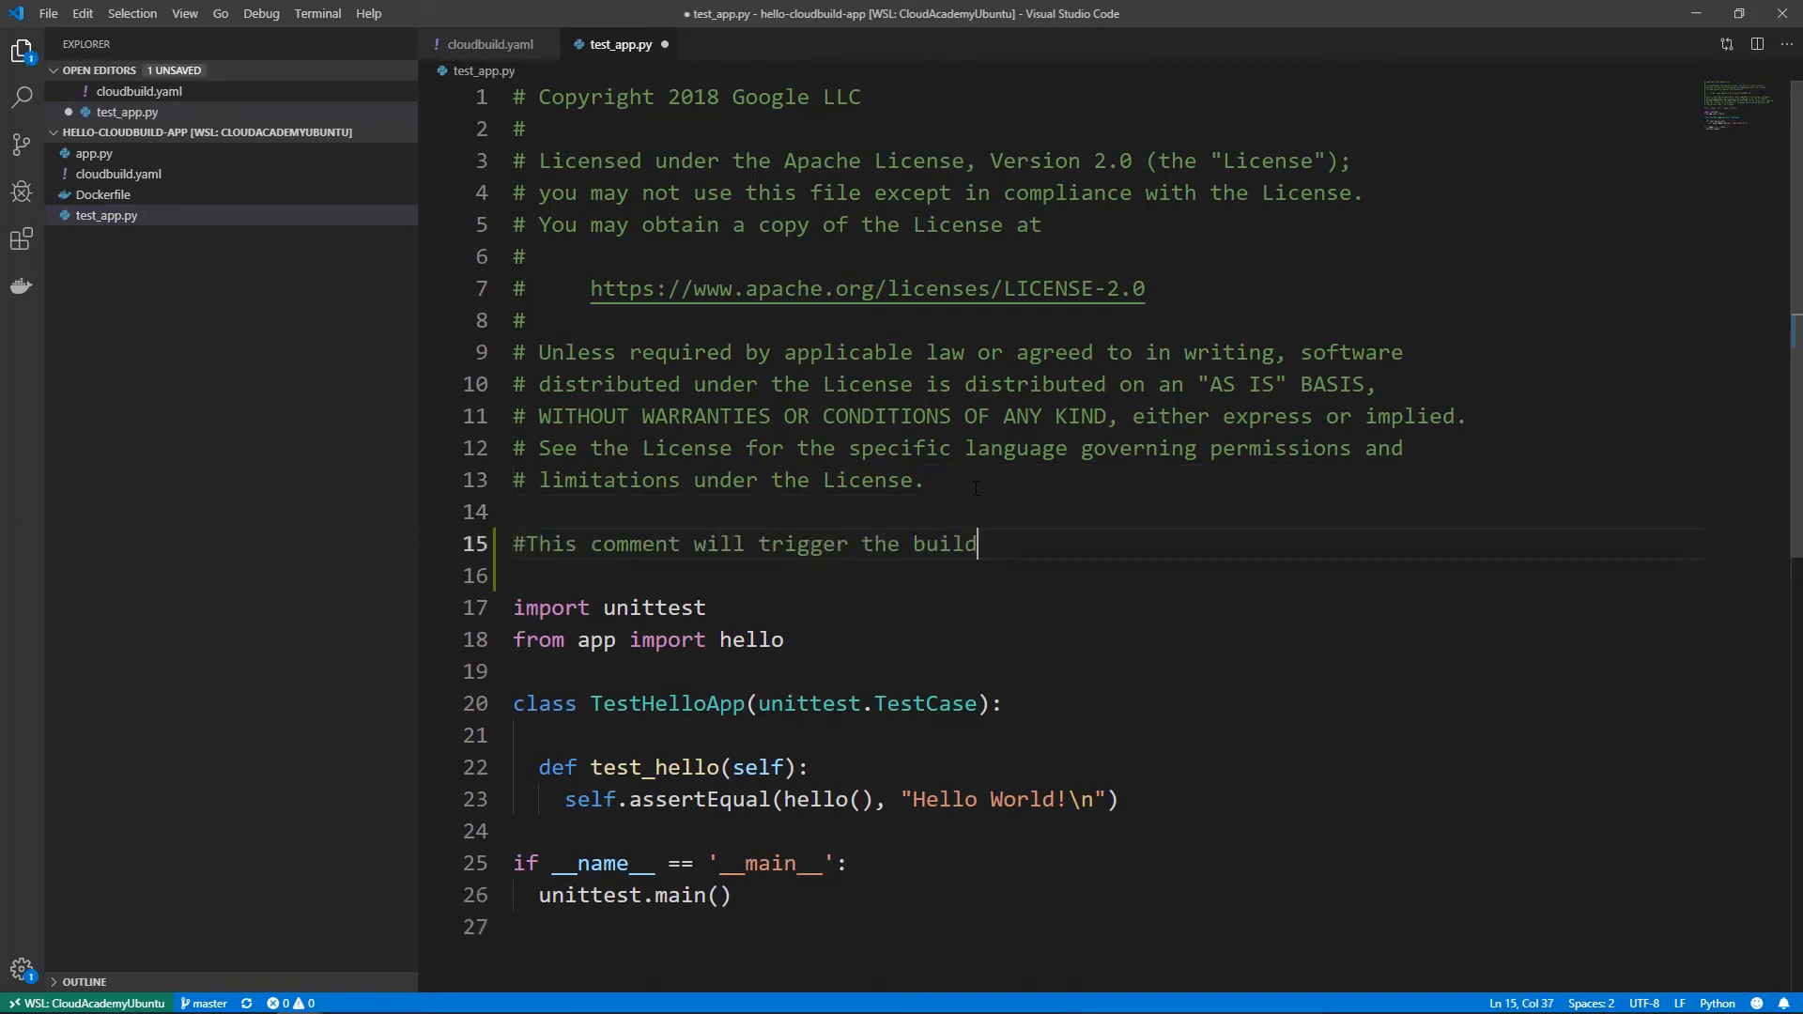
pyautogui.press('ctrl+s')
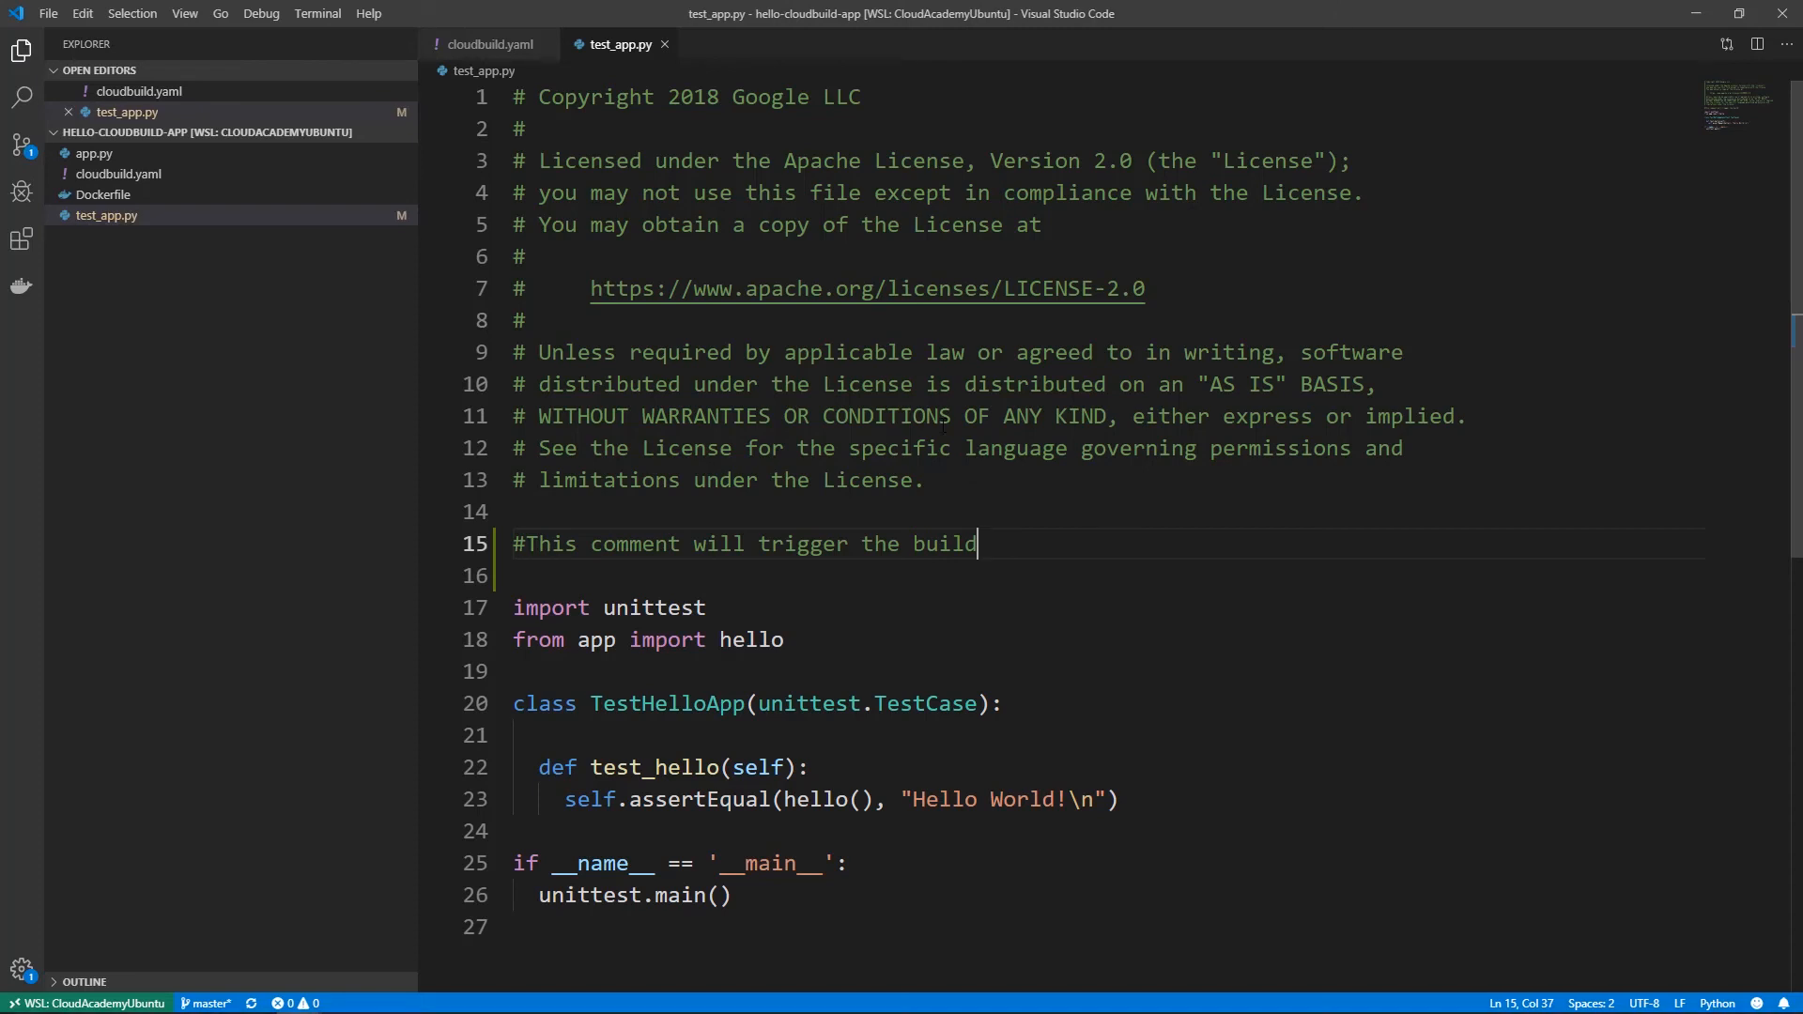
pyautogui.write('git')
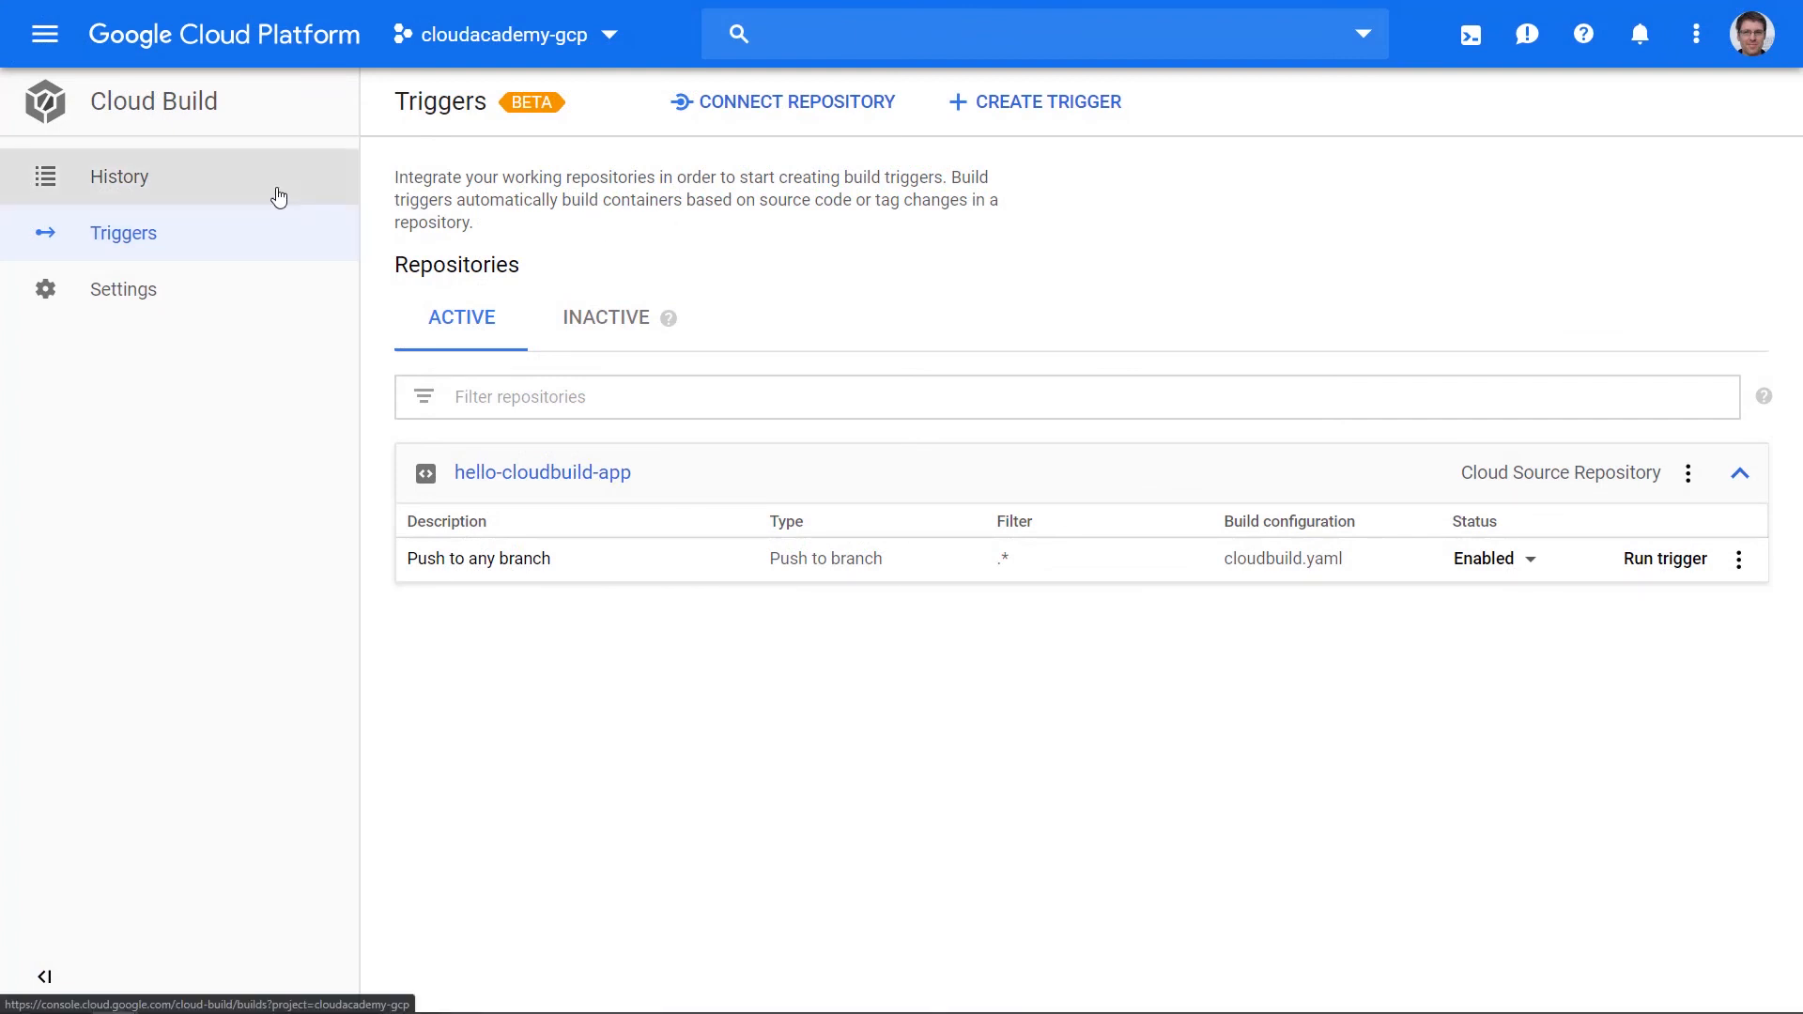
# Open Cloud Build History to see the new successful hello-cloudbuild-app build
pyautogui.click(118, 176)
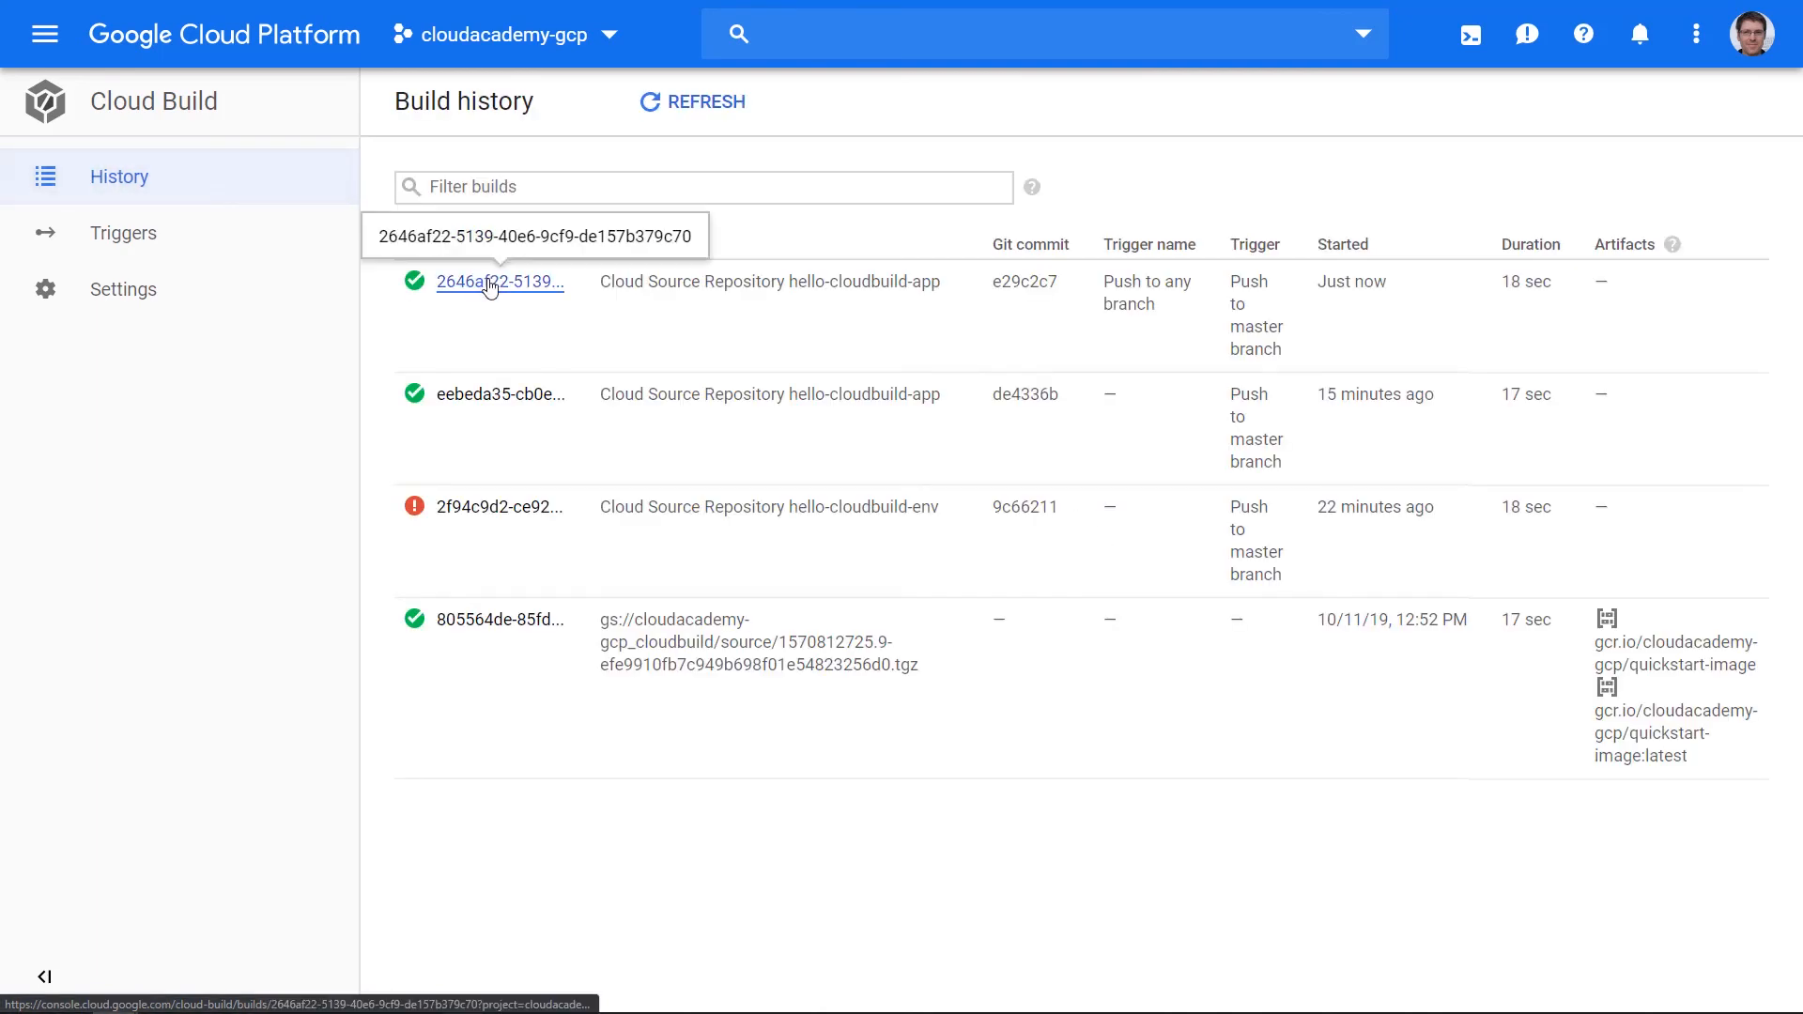
# Review the newest build's details and logs, then open source commit e29c2c7
pyautogui.click(499, 281)
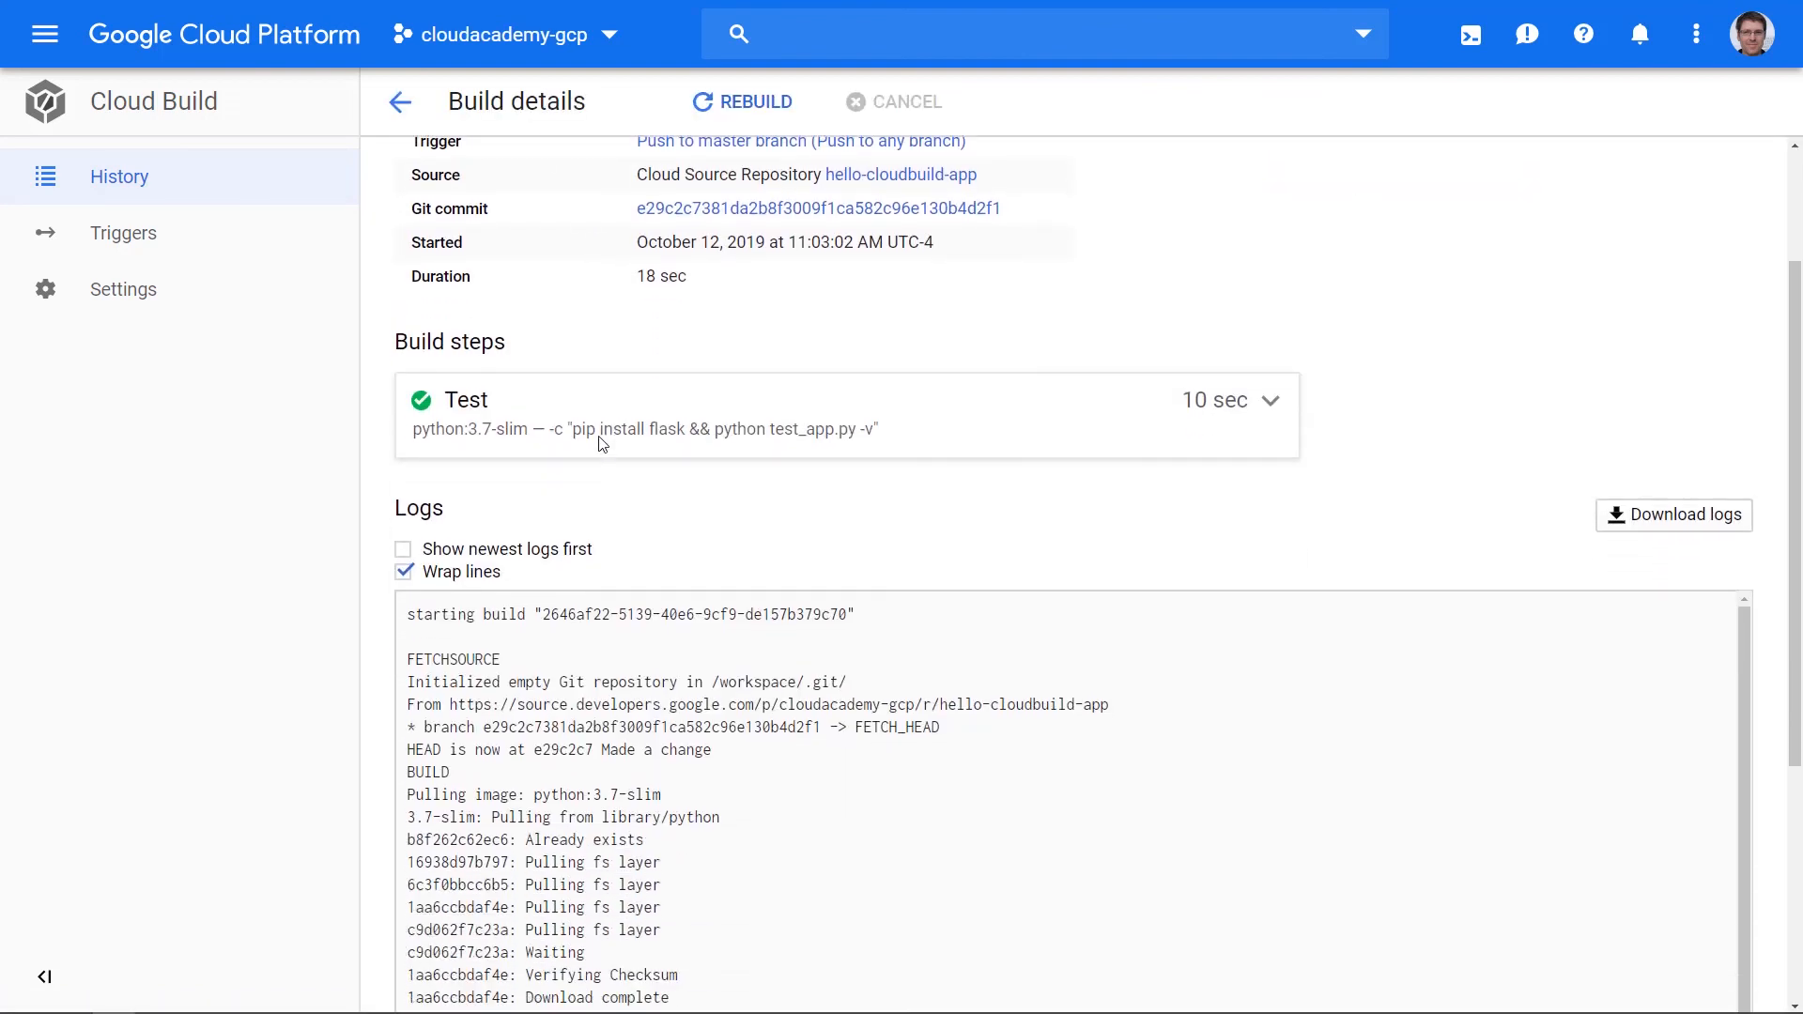
pyautogui.scroll(-3)
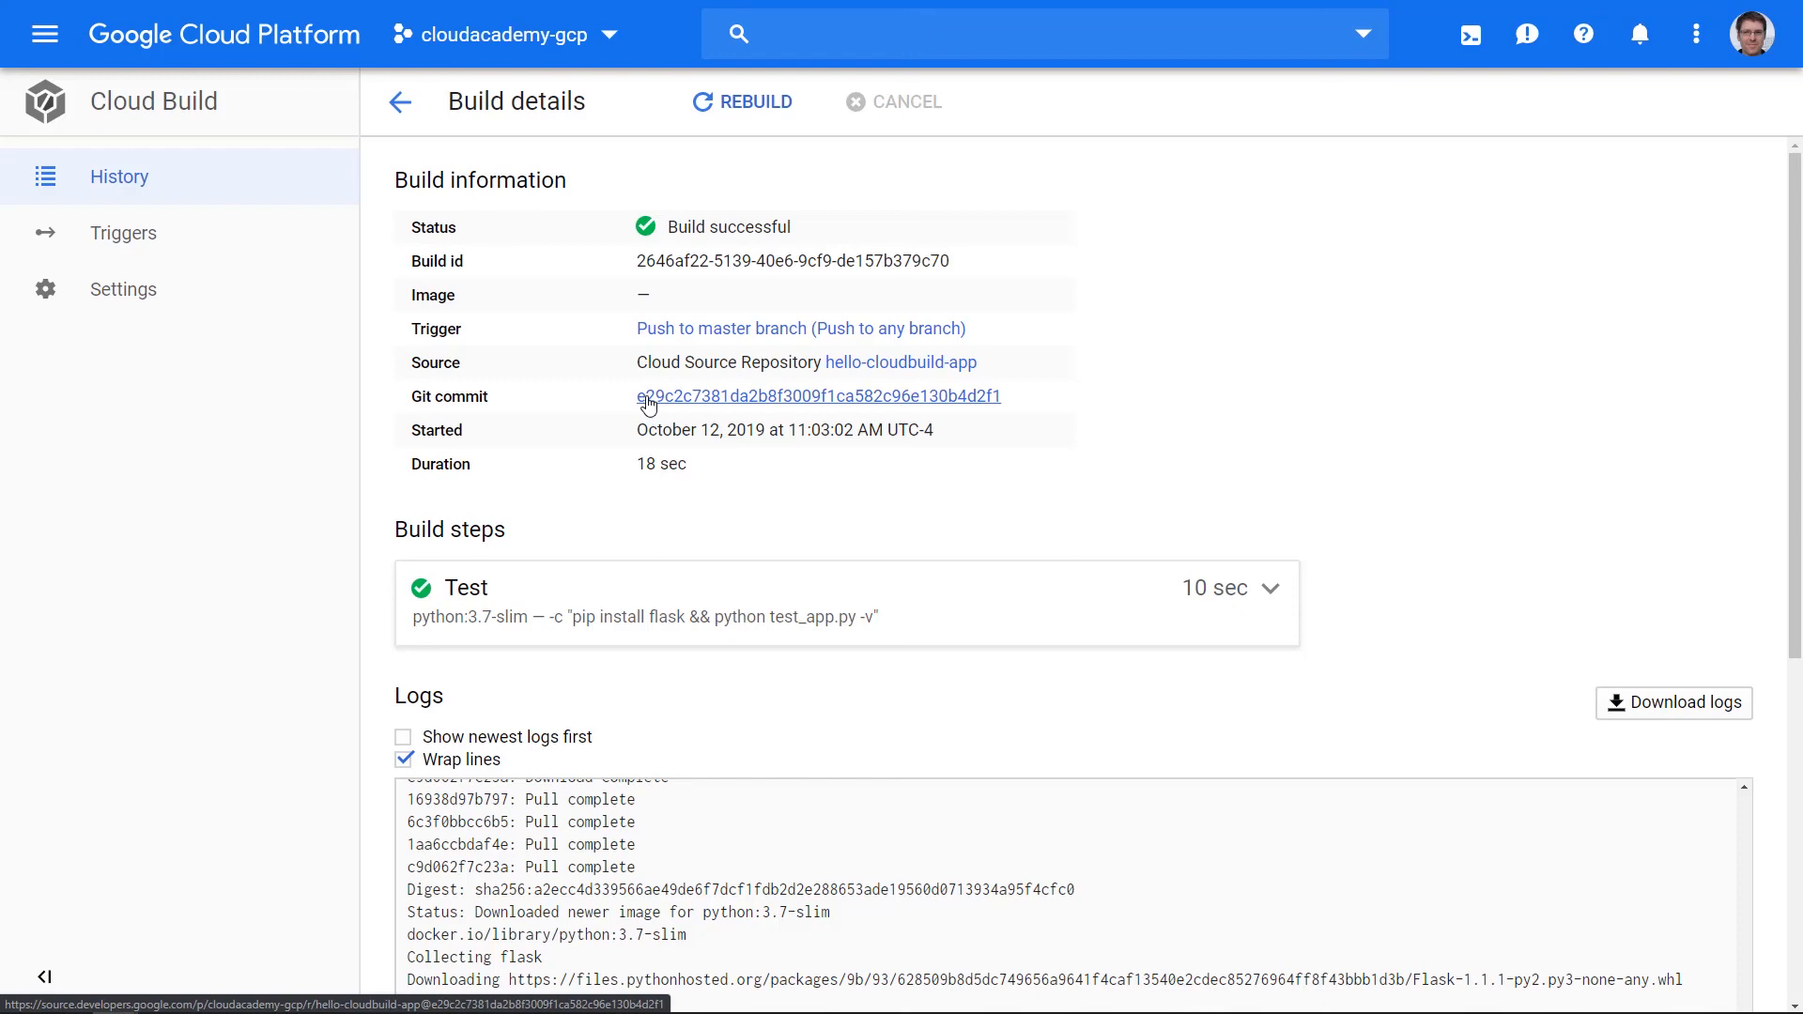
pyautogui.click(819, 396)
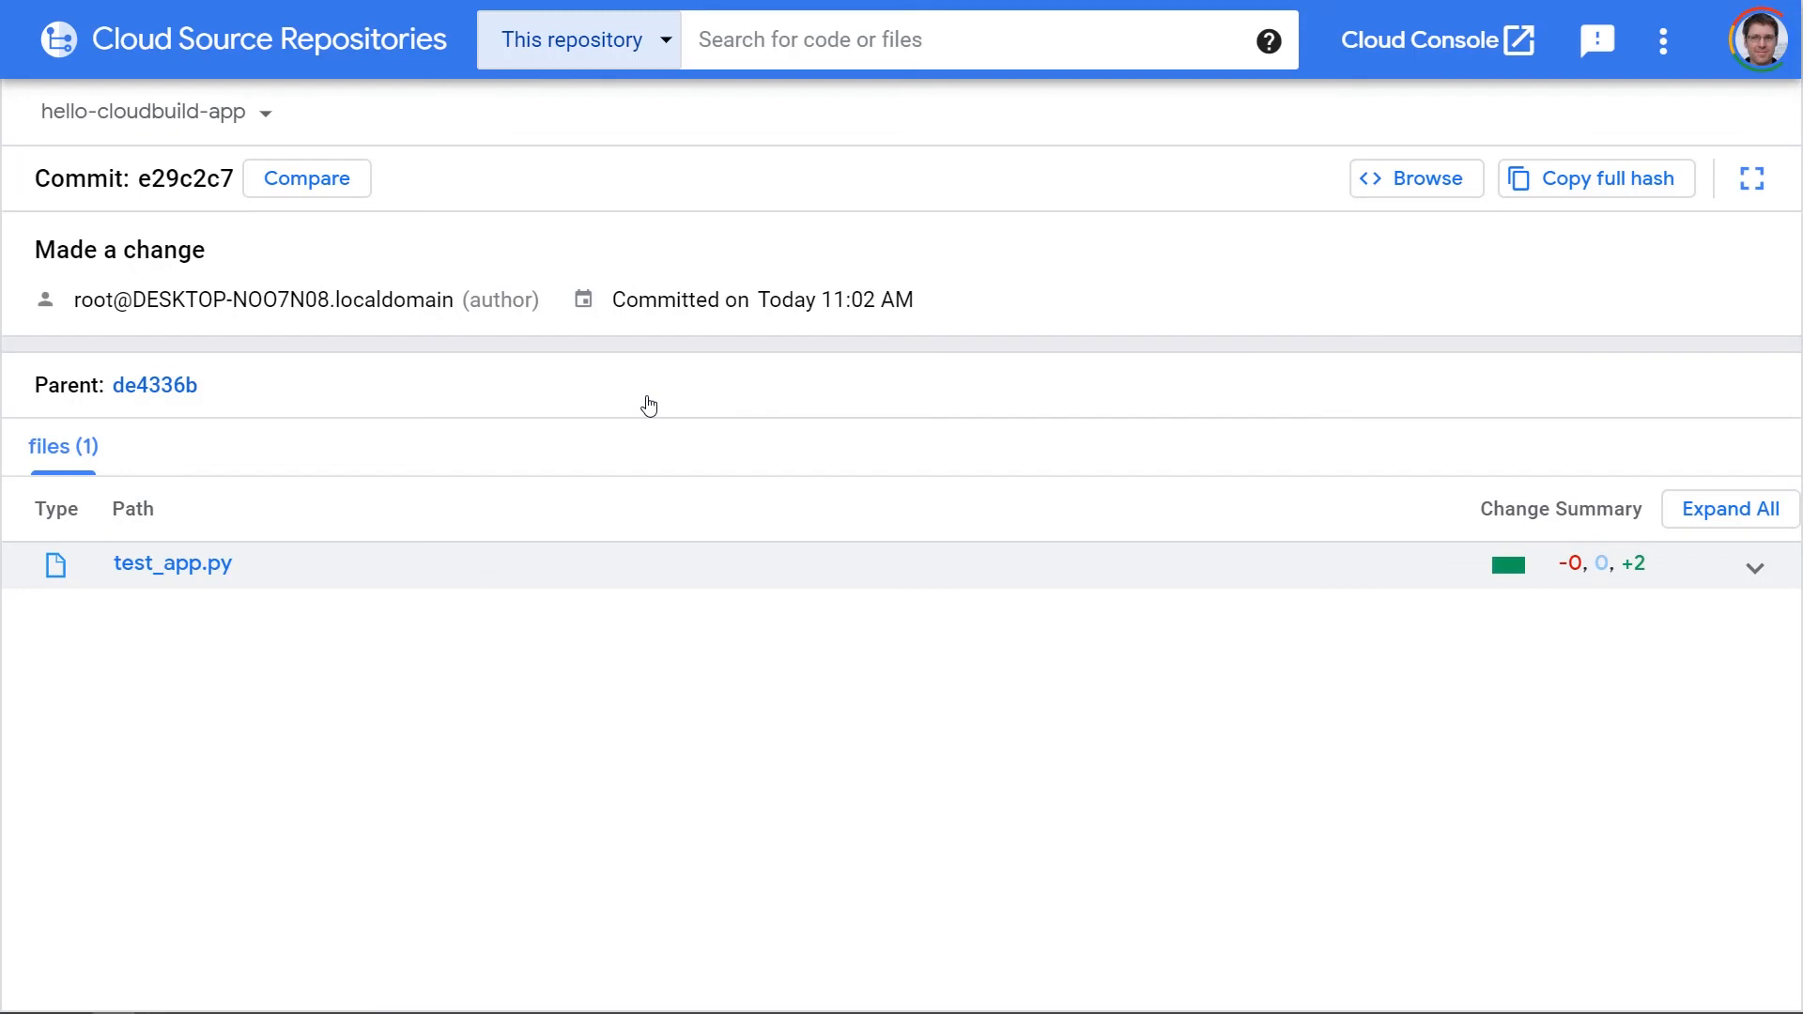